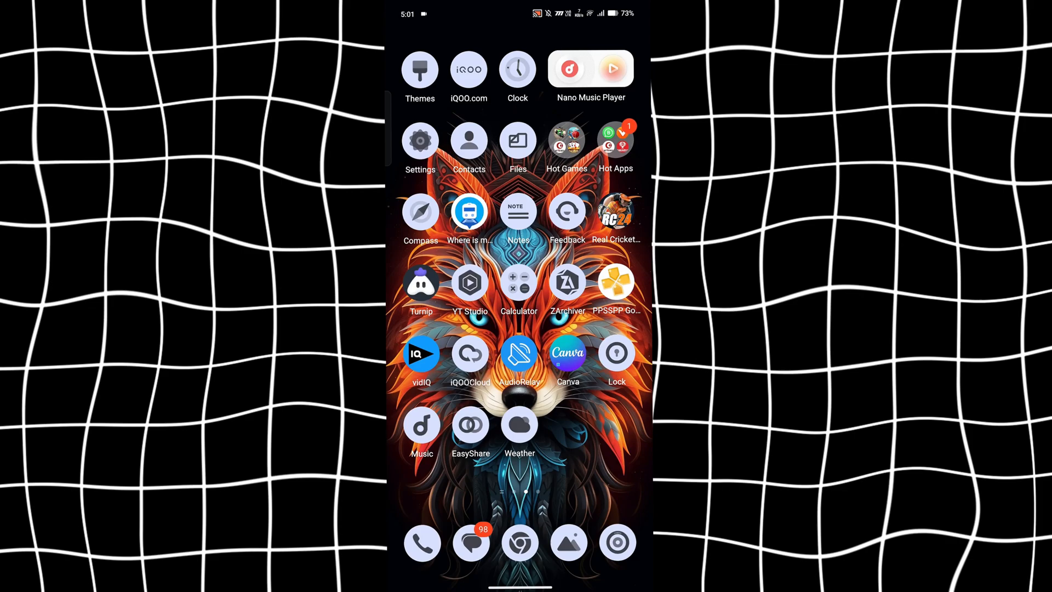
Open Android Settings and look down through the main settings list.
left_click(420, 140)
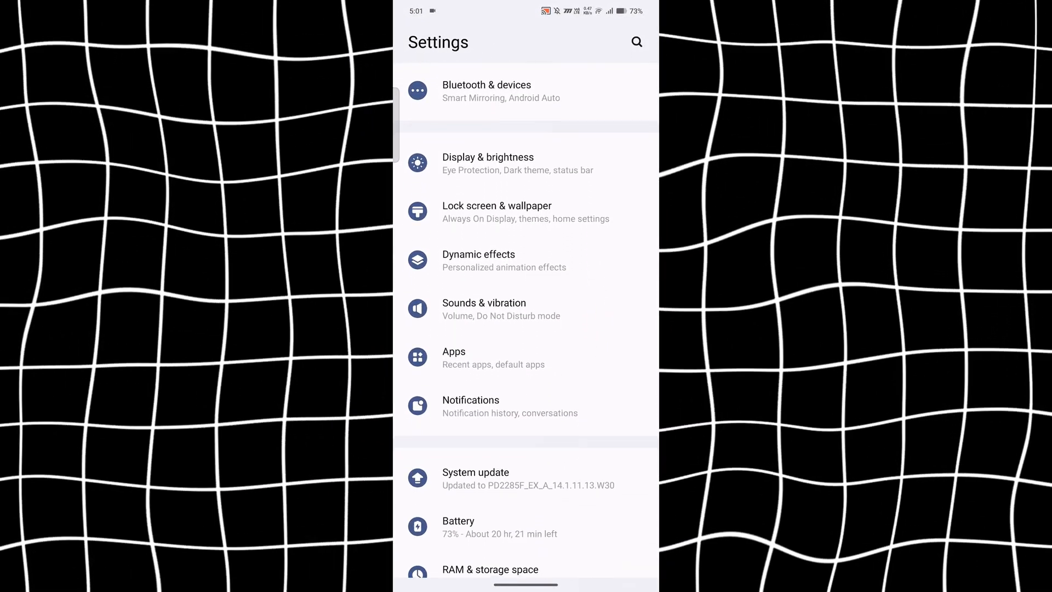
scroll("down", 3)
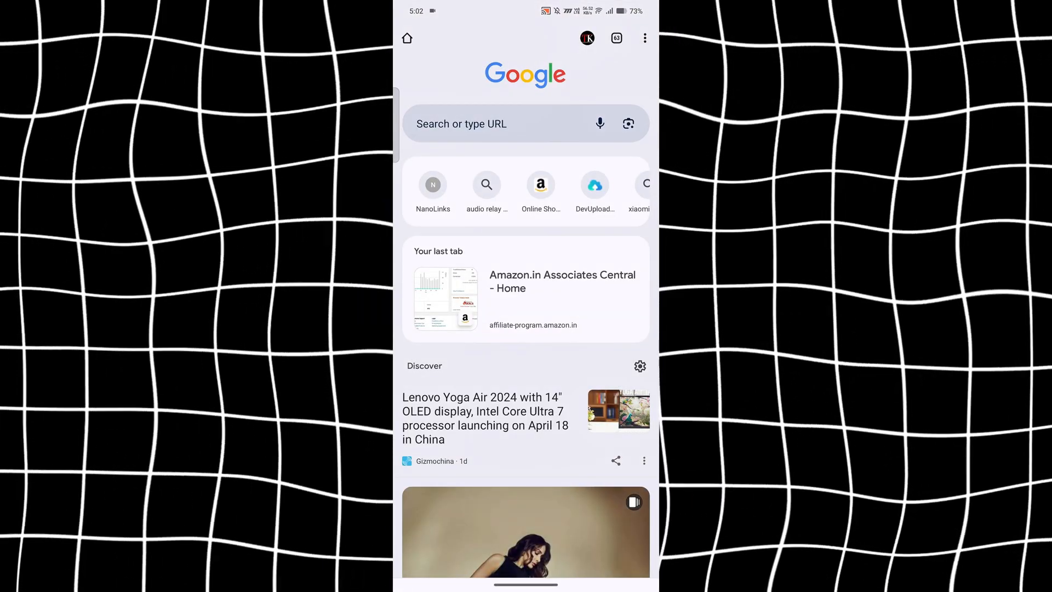
Enter Vectras in Chrome's address bar and run the 'Vectras vm 2.8' Google search.
left_click(497, 124)
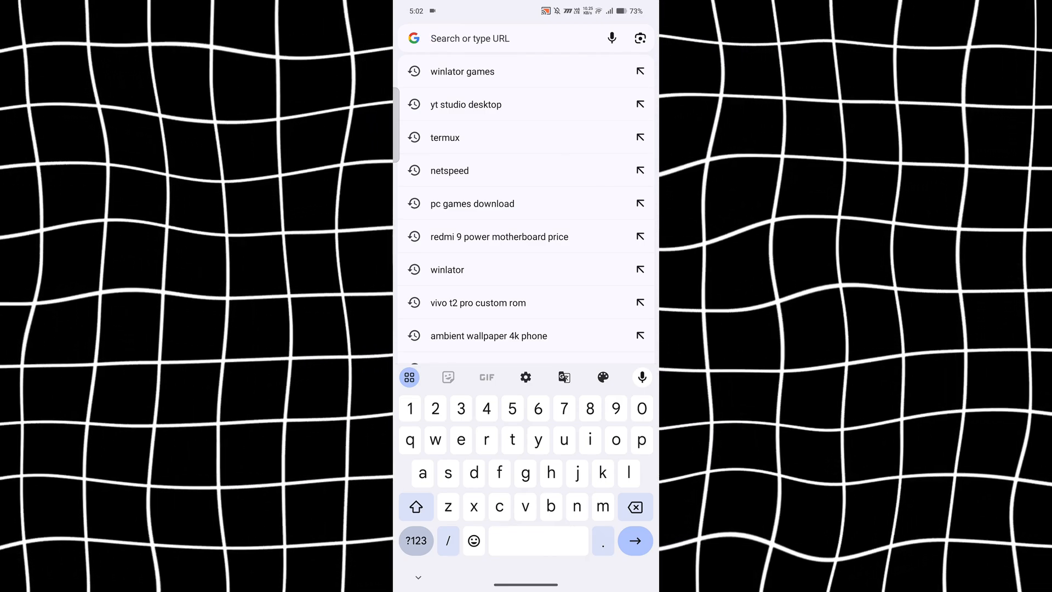
left_click(417, 506)
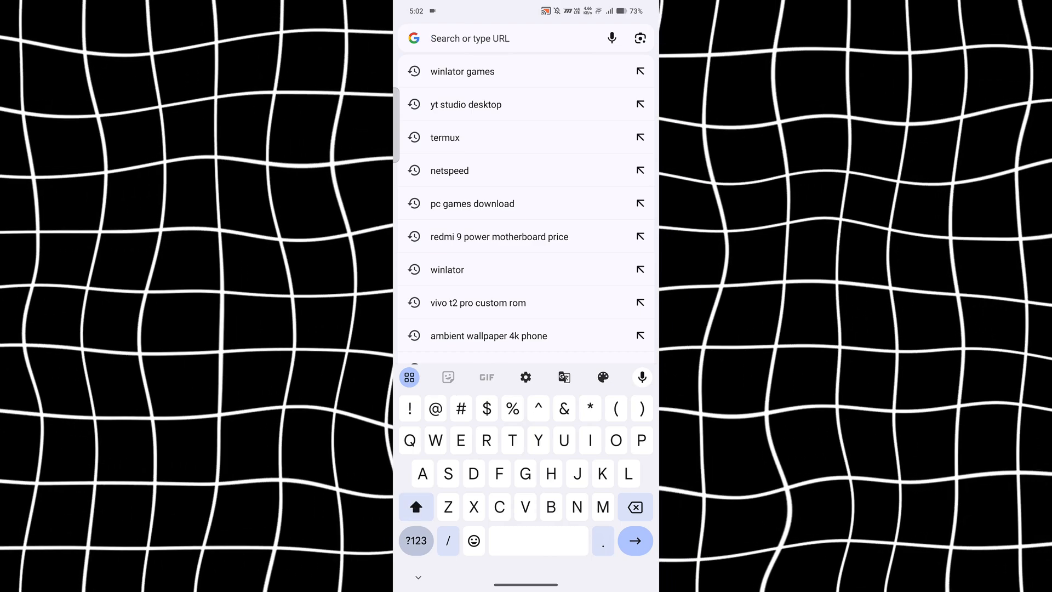
type("Vectras.netlify.app/roms")
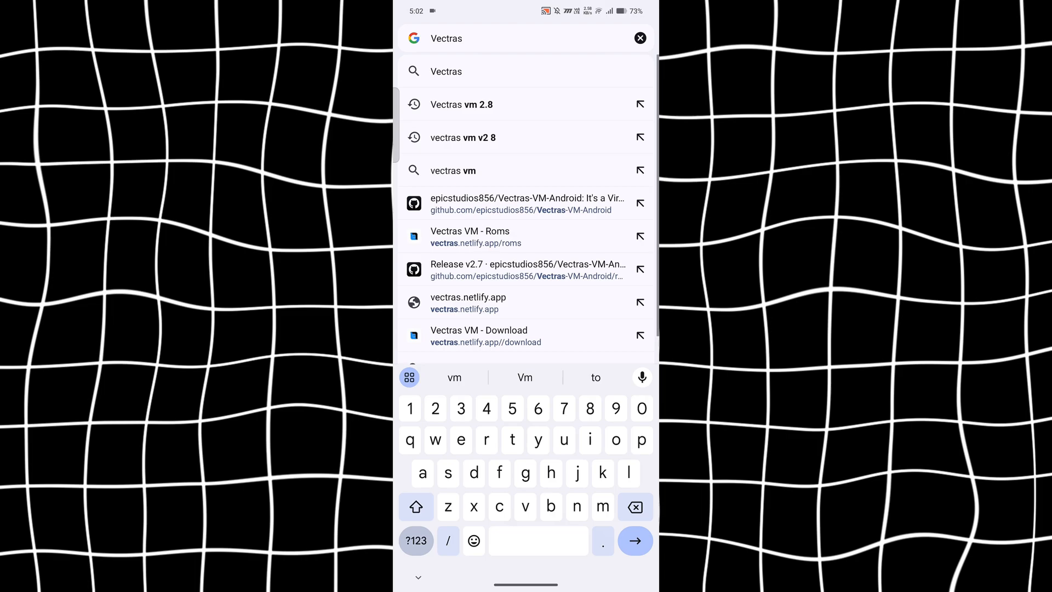
left_click(461, 104)
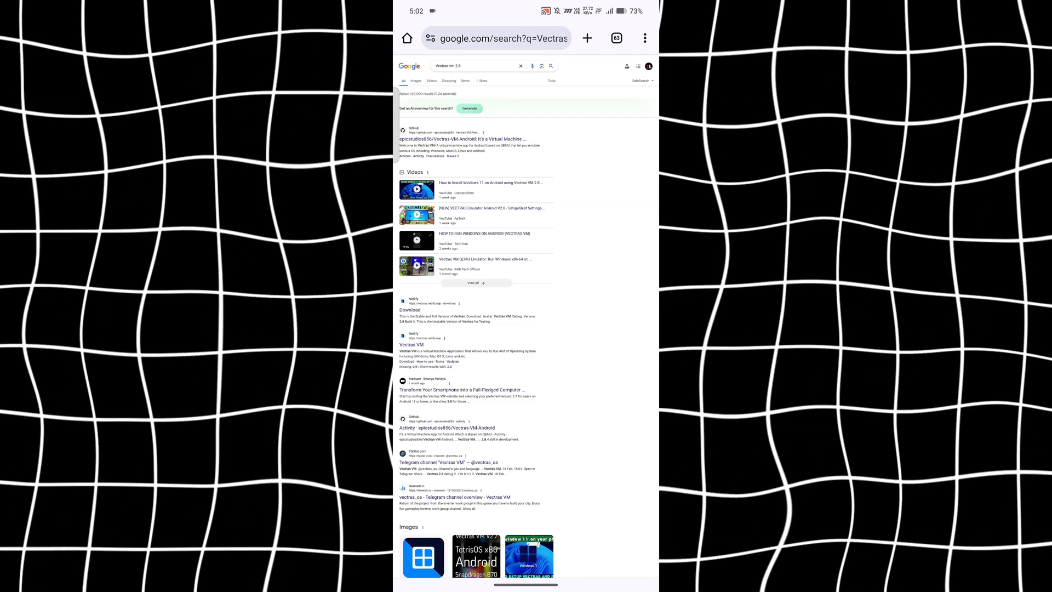
left_click(645, 39)
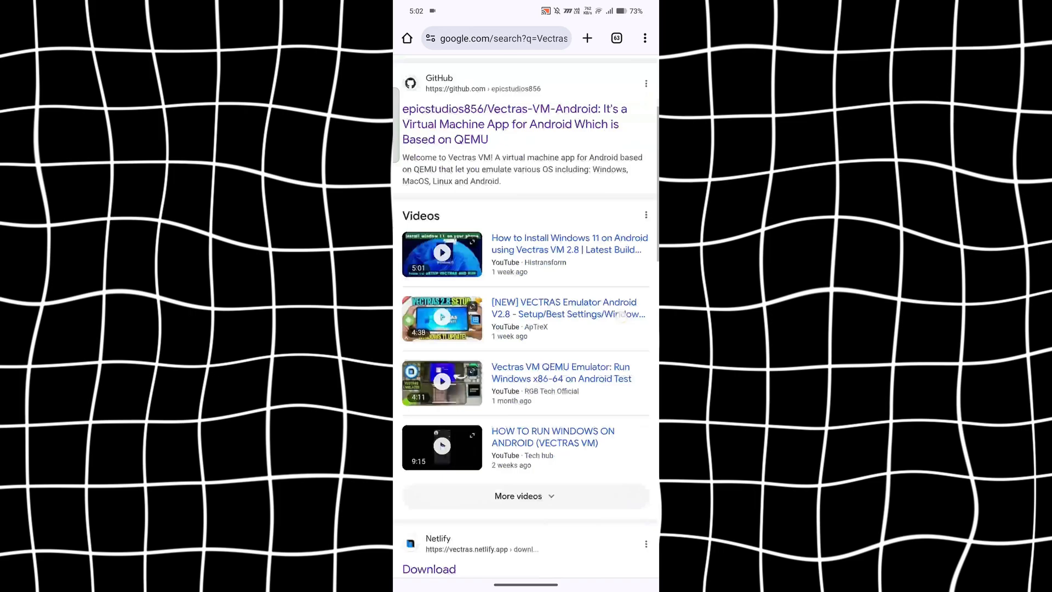
scroll("down", 3)
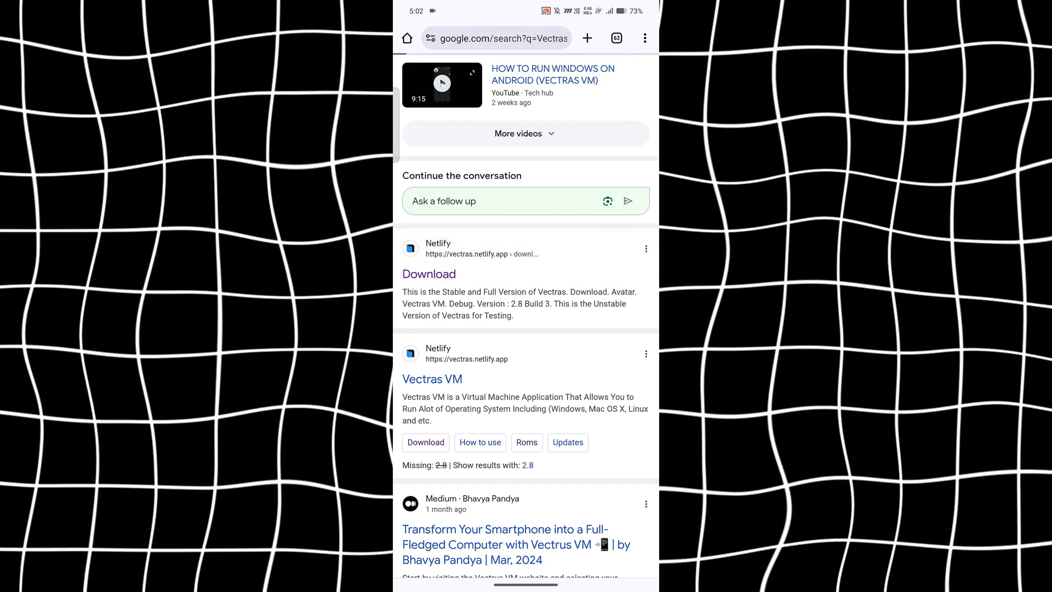
From the Netlify Download result, download the Vectras VM Debug 2.8 Build 3 app.
left_click(428, 274)
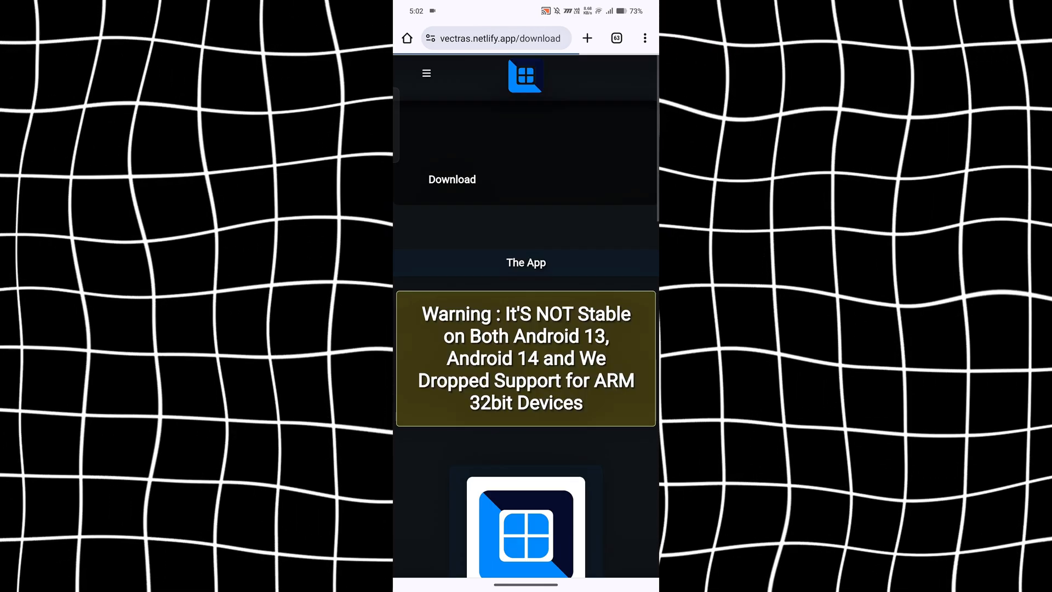
scroll("down", 3)
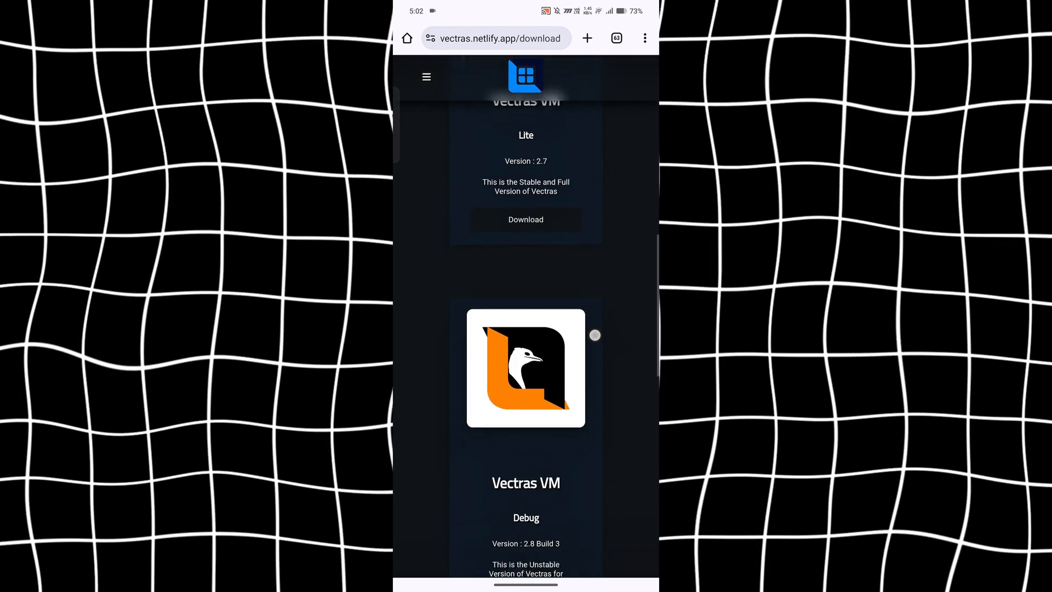
scroll("up", 3)
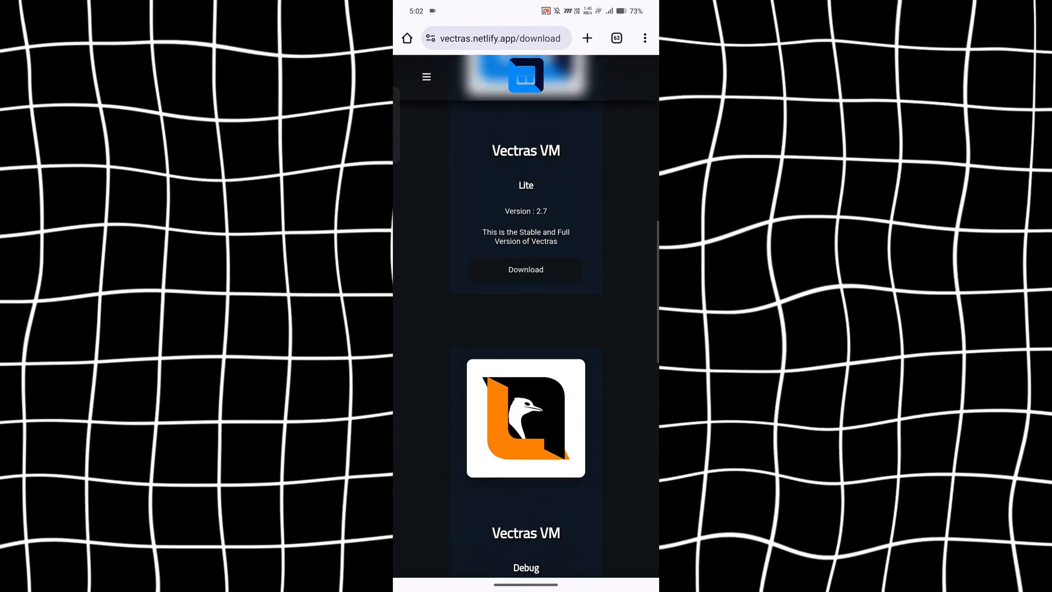
scroll("up", 3)
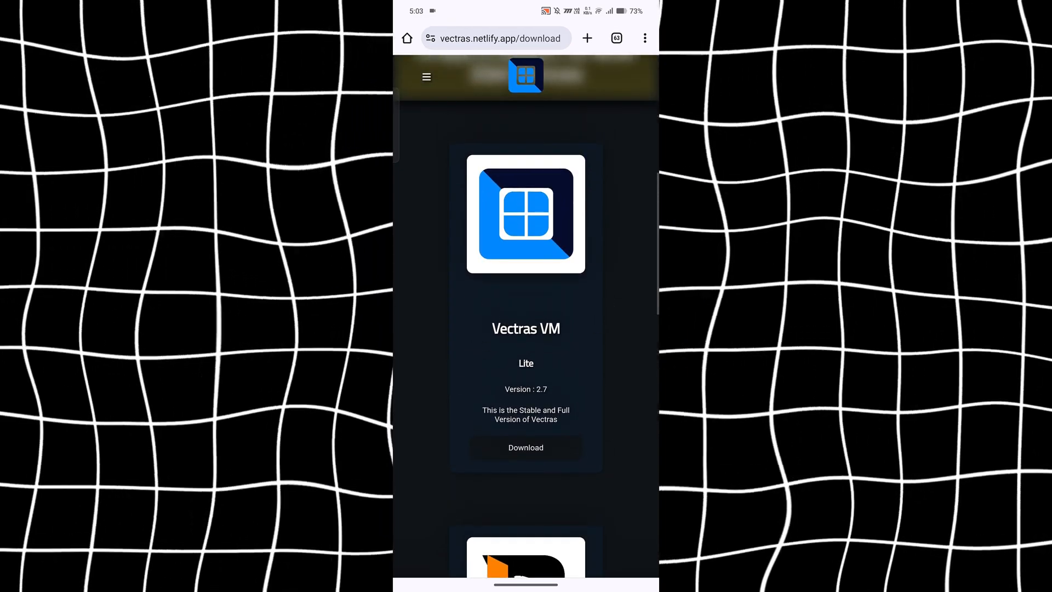
scroll("up", 3)
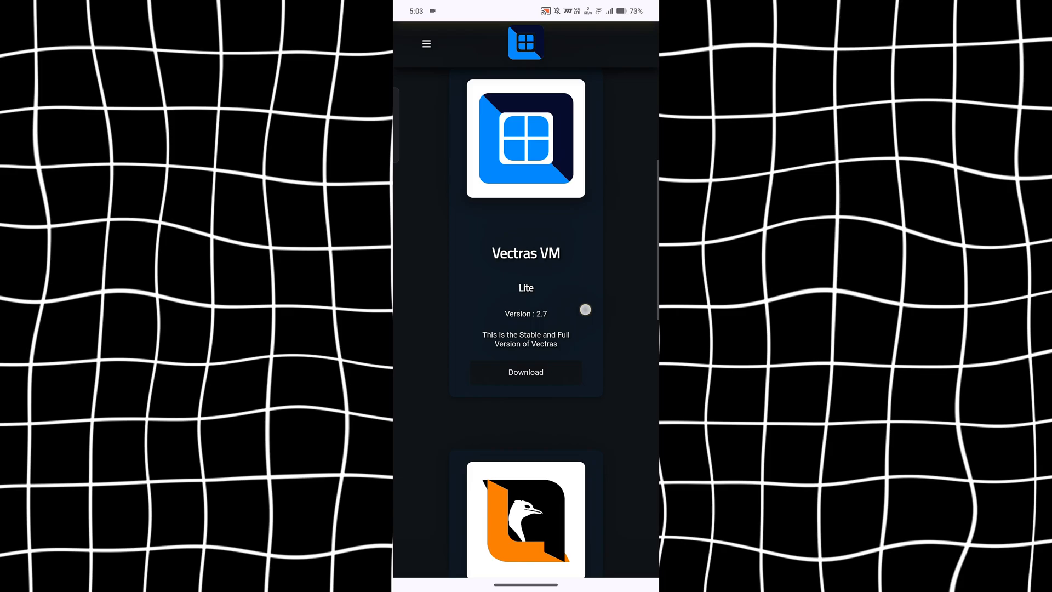
scroll("down", 3)
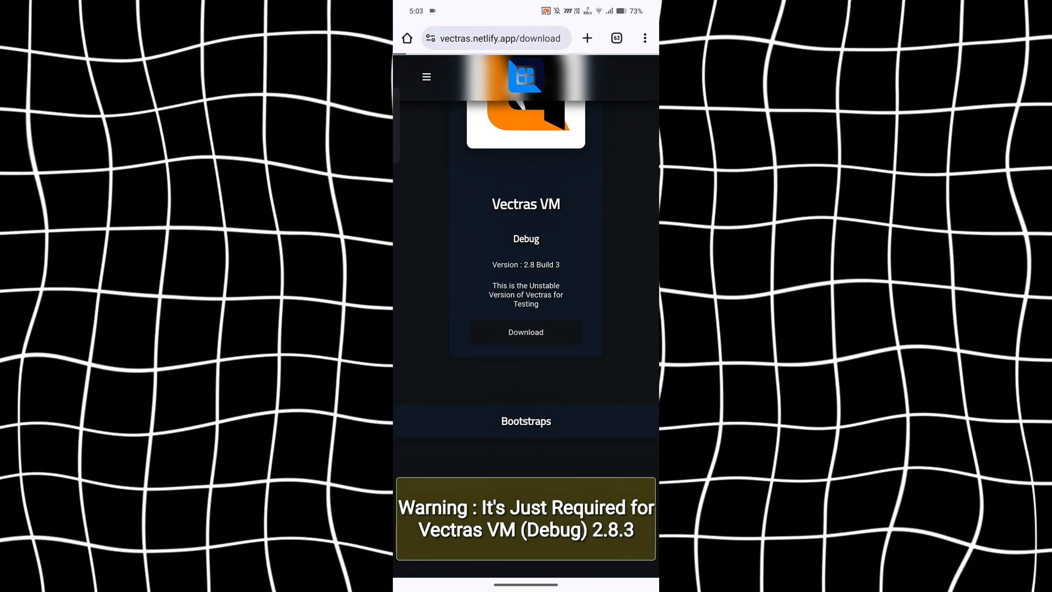
left_click(526, 332)
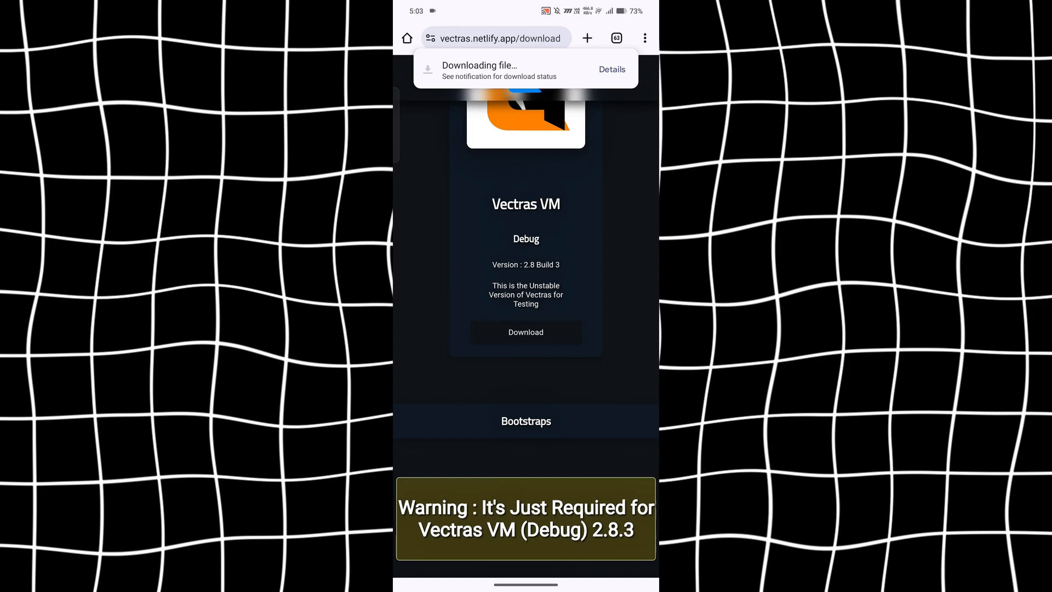
Request the 64-bit bootstrap download, then cancel the prompt to download it again.
scroll("down", 3)
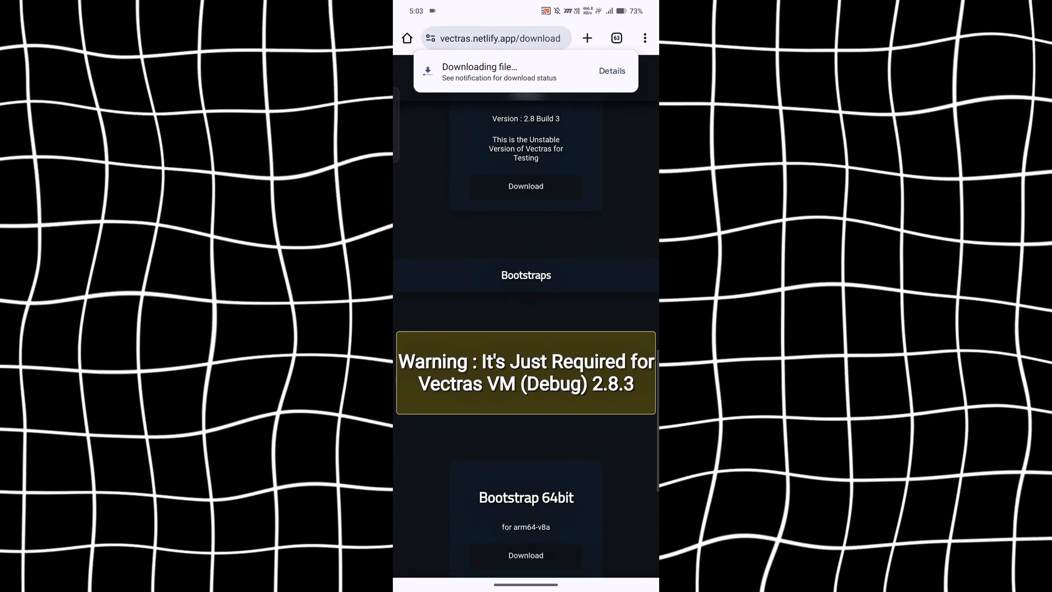
scroll("down", 3)
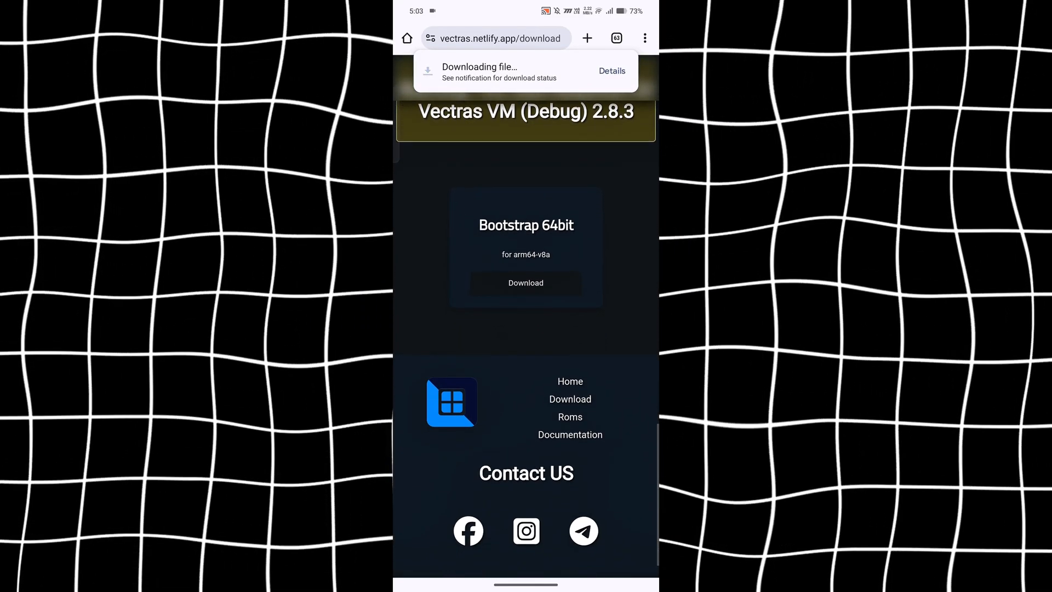
left_click(526, 282)
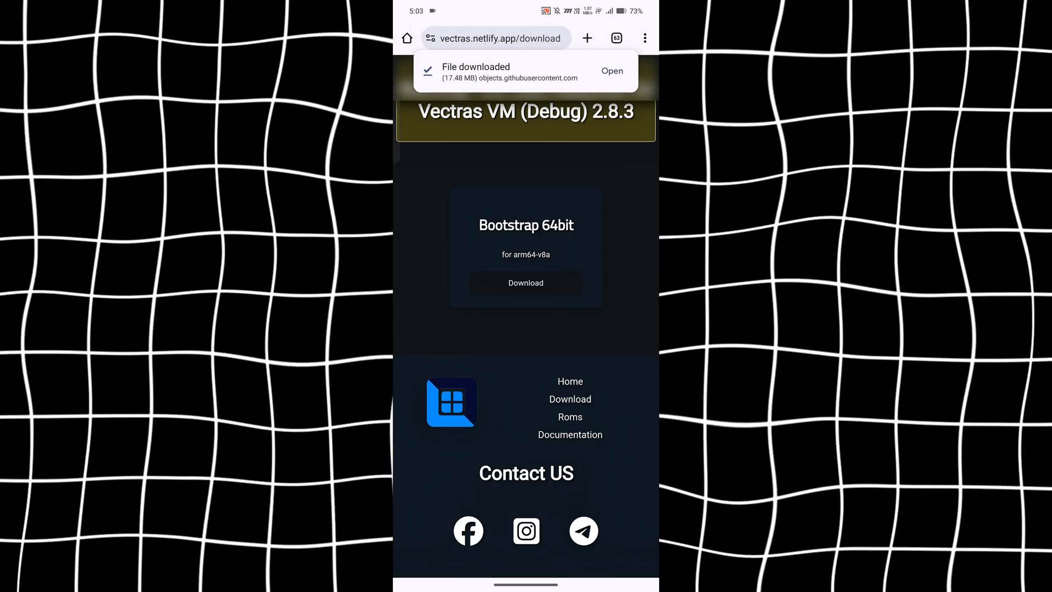
left_click(525, 283)
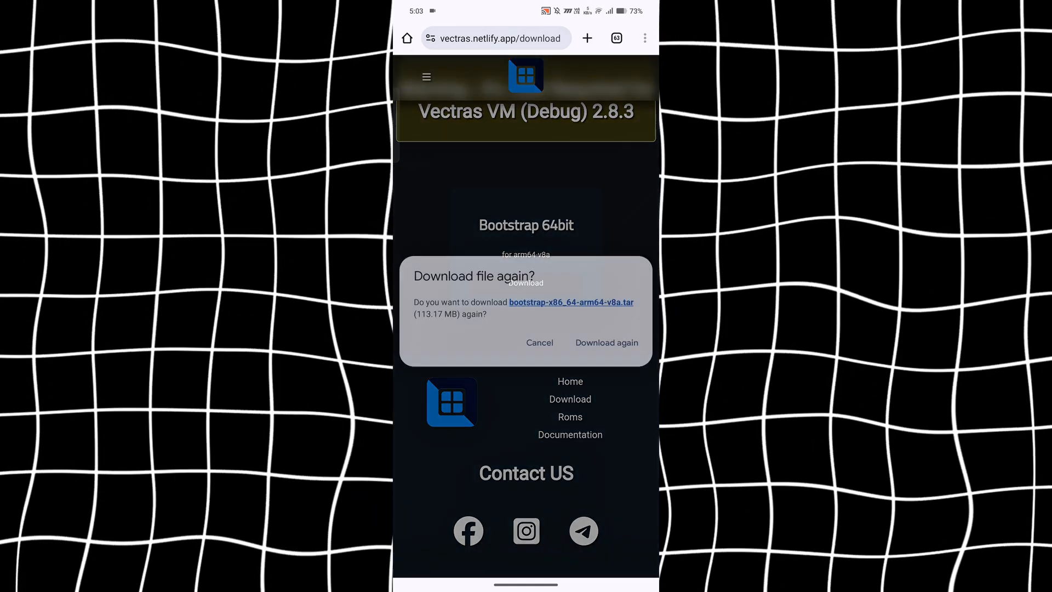
left_click(605, 342)
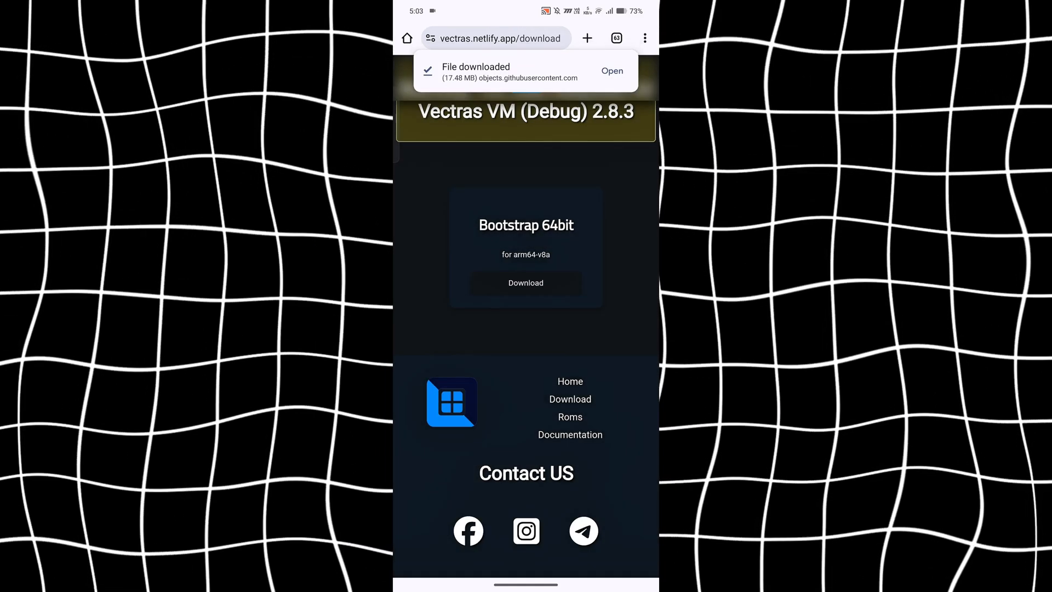
Open the downloaded Vectras VM file and confirm installing it.
left_click(611, 70)
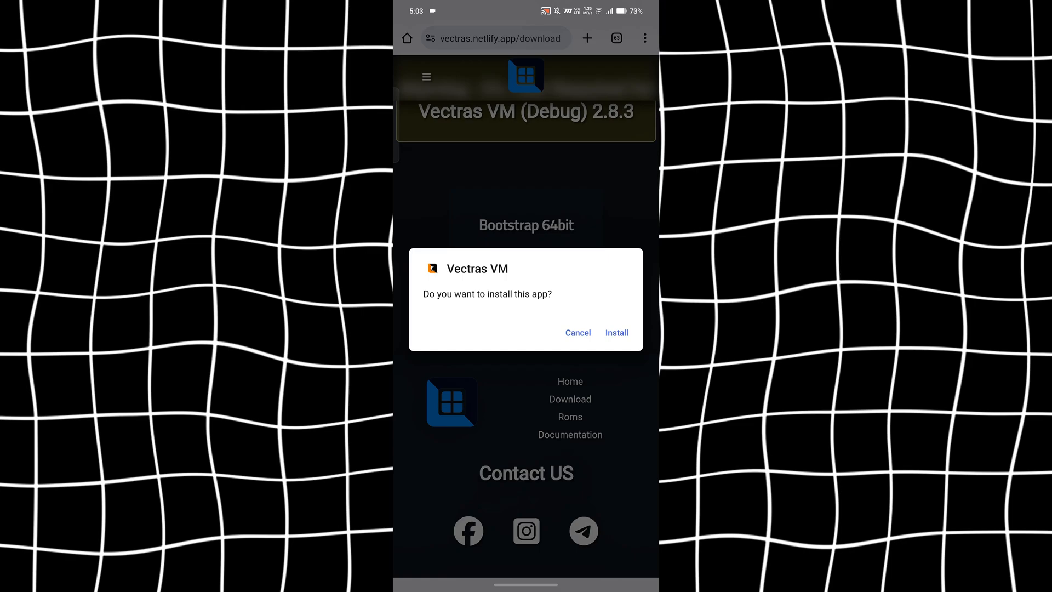
left_click(615, 332)
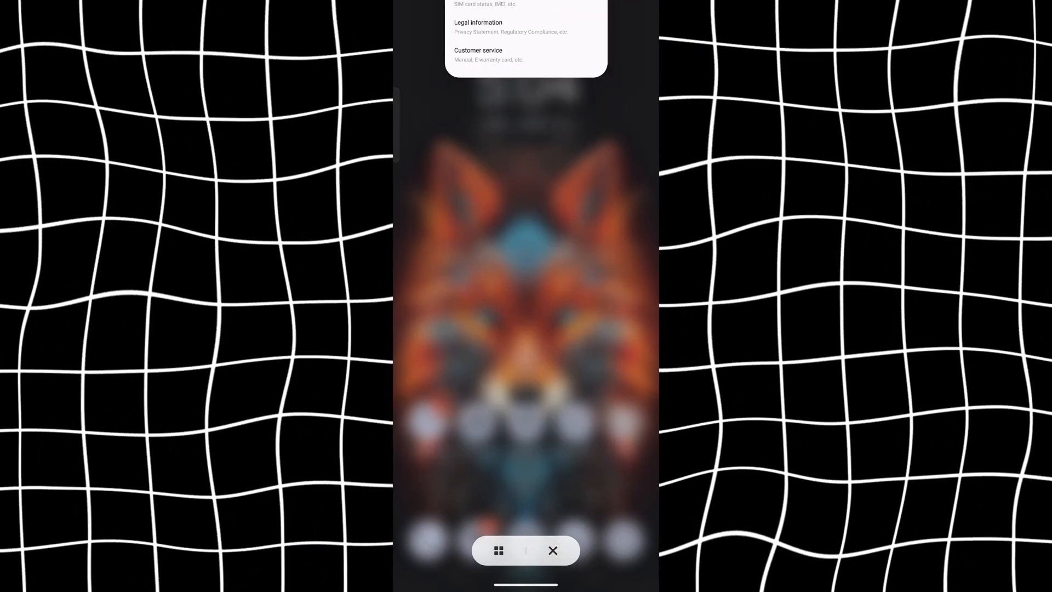
Return to the home screen and launch Vectras VM, which asks for its bootstrap file.
left_click(553, 551)
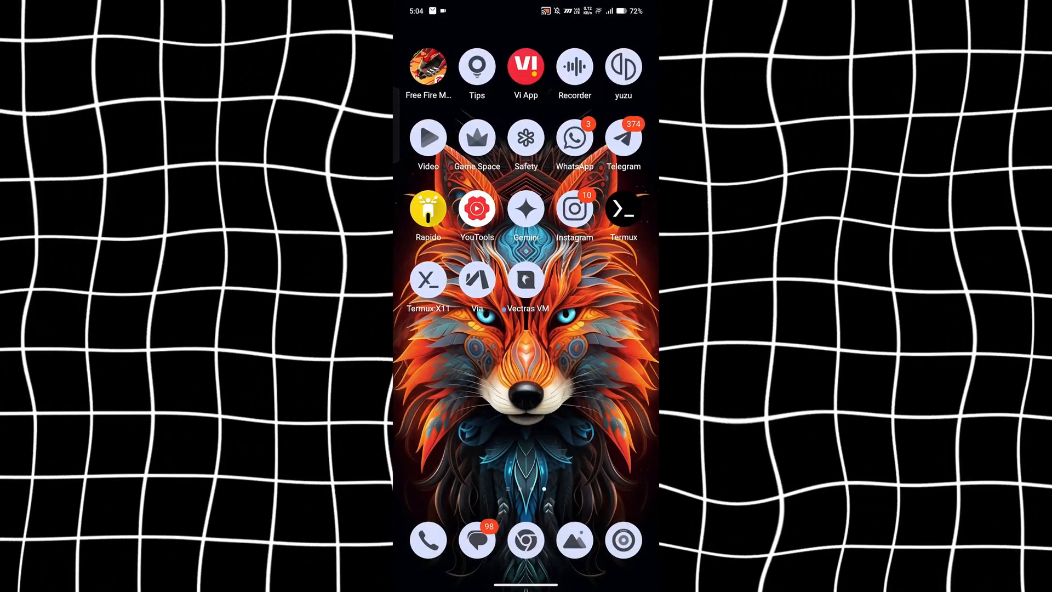
left_click(526, 280)
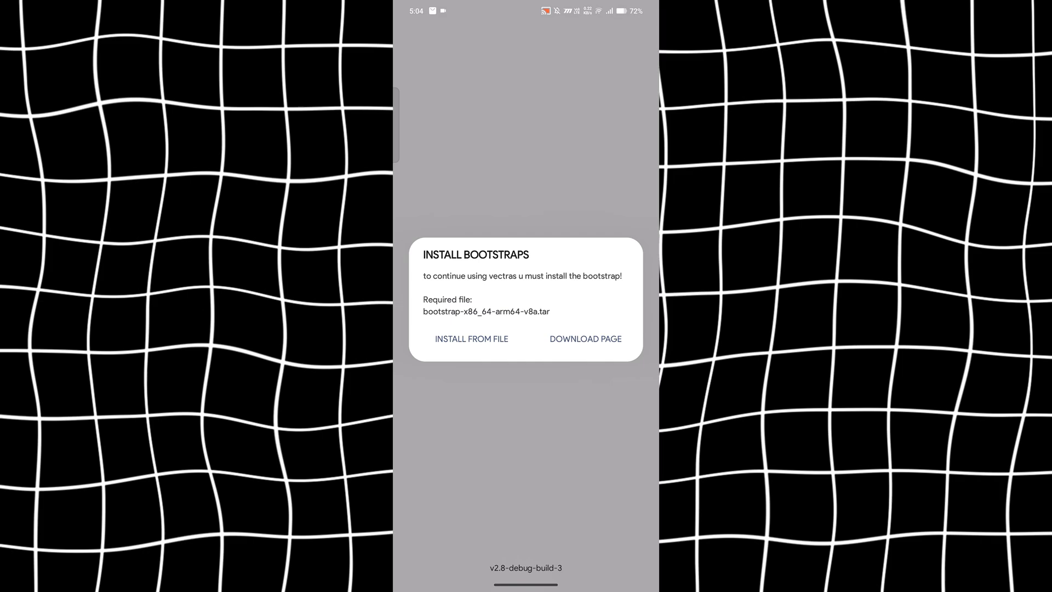
Install from file, picking a 119 MB bootstrap archive found by searching Downloads for boot.
left_click(472, 338)
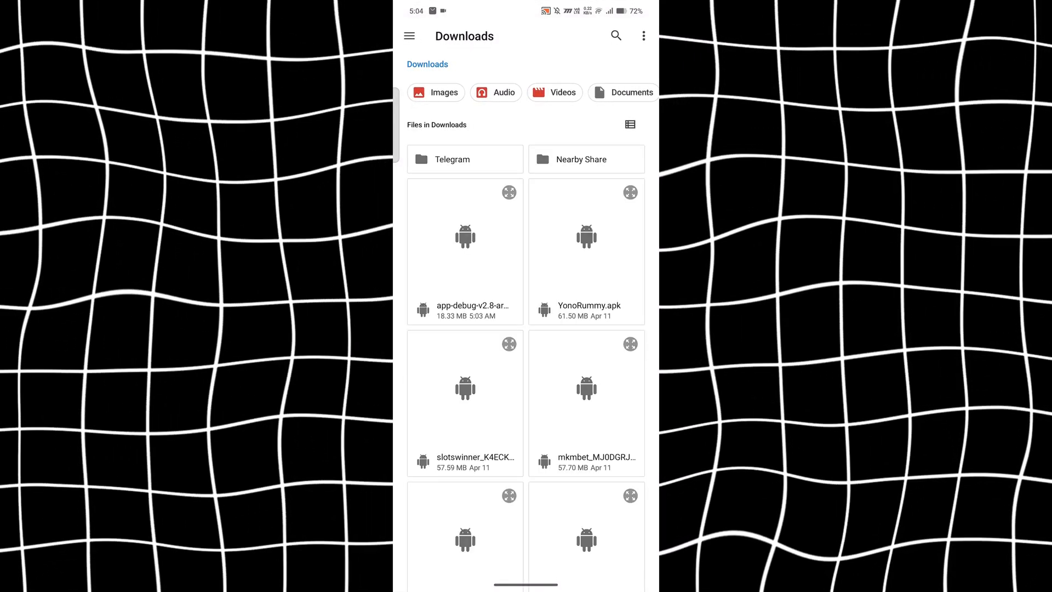
left_click(614, 35)
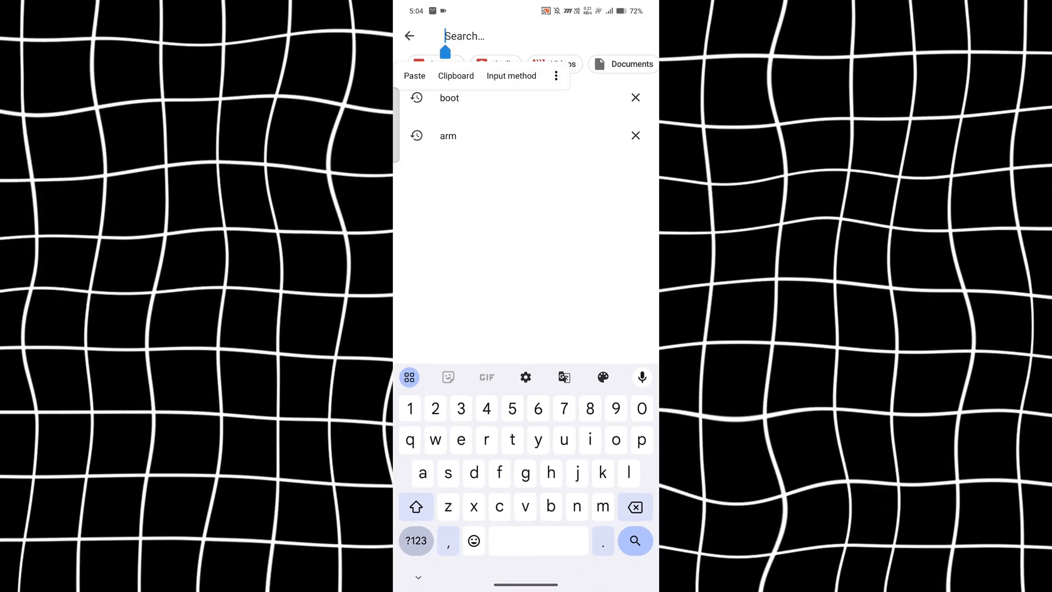
left_click(450, 97)
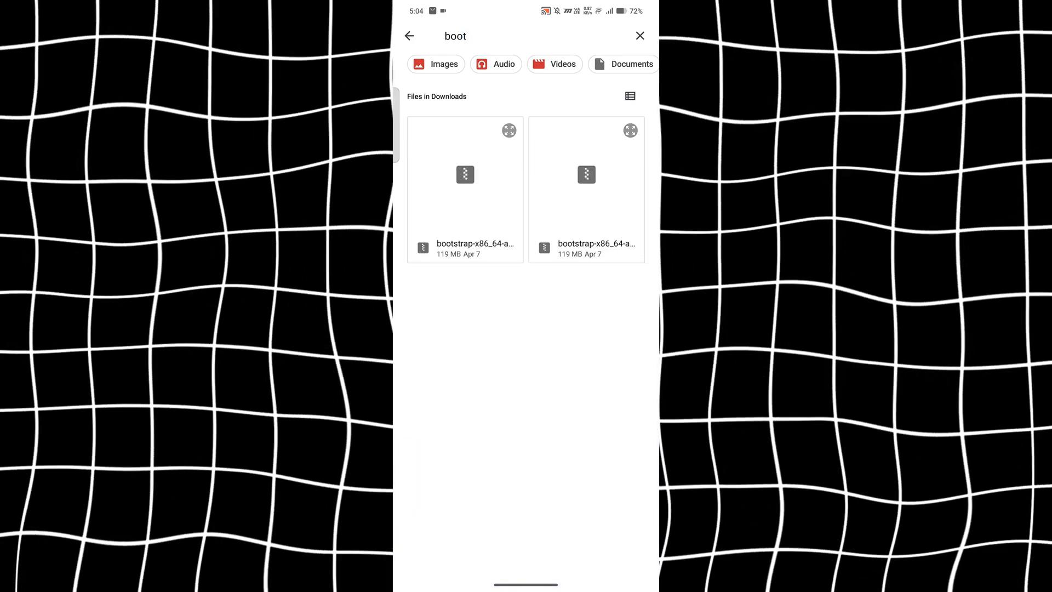
left_click(464, 188)
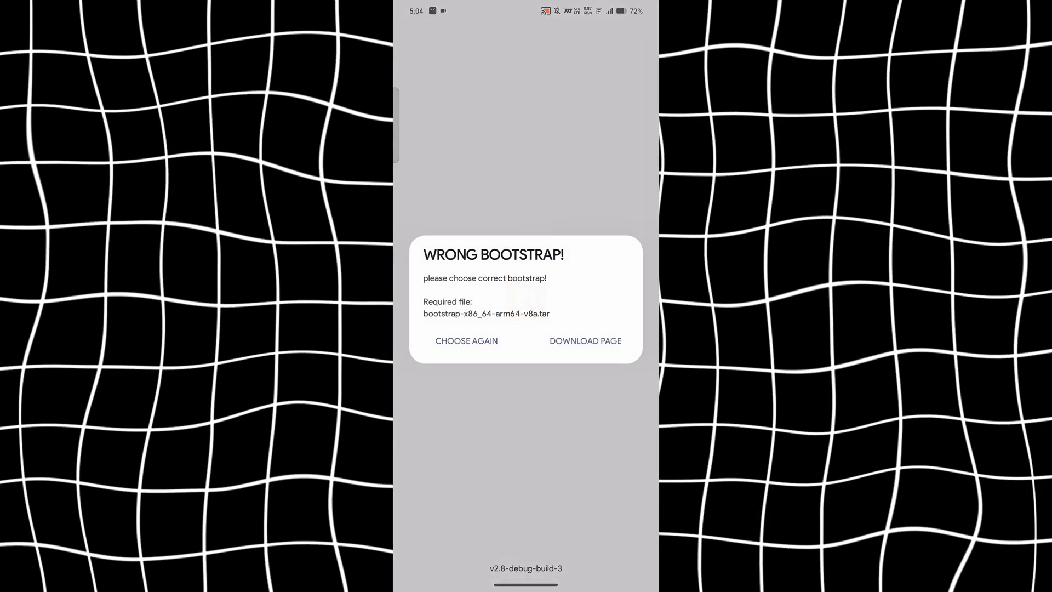
After the WRONG BOOTSTRAP error, choose again and search Downloads for 'boo'.
left_click(466, 341)
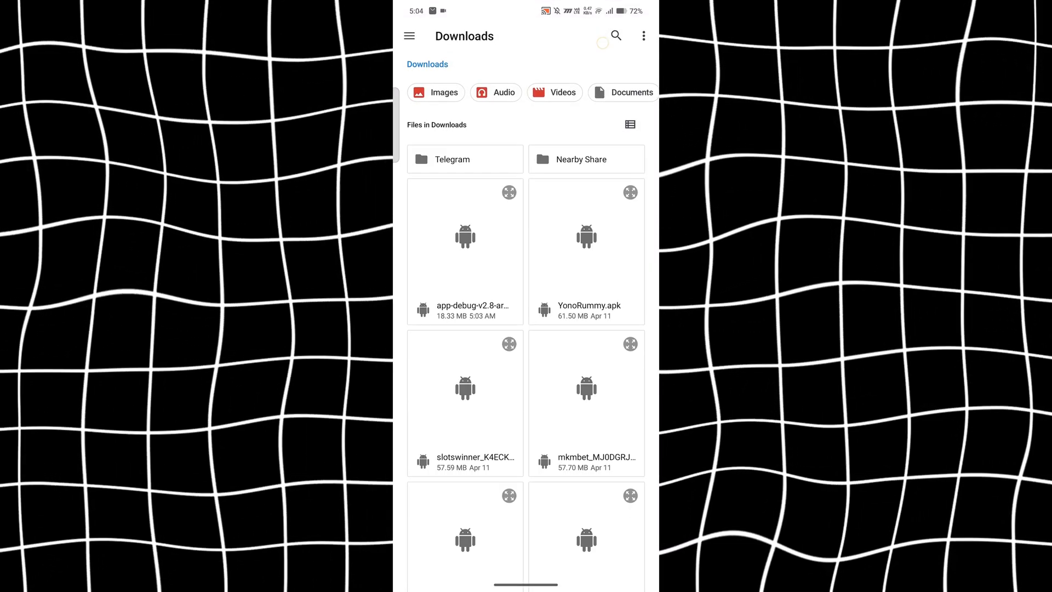
left_click(614, 35)
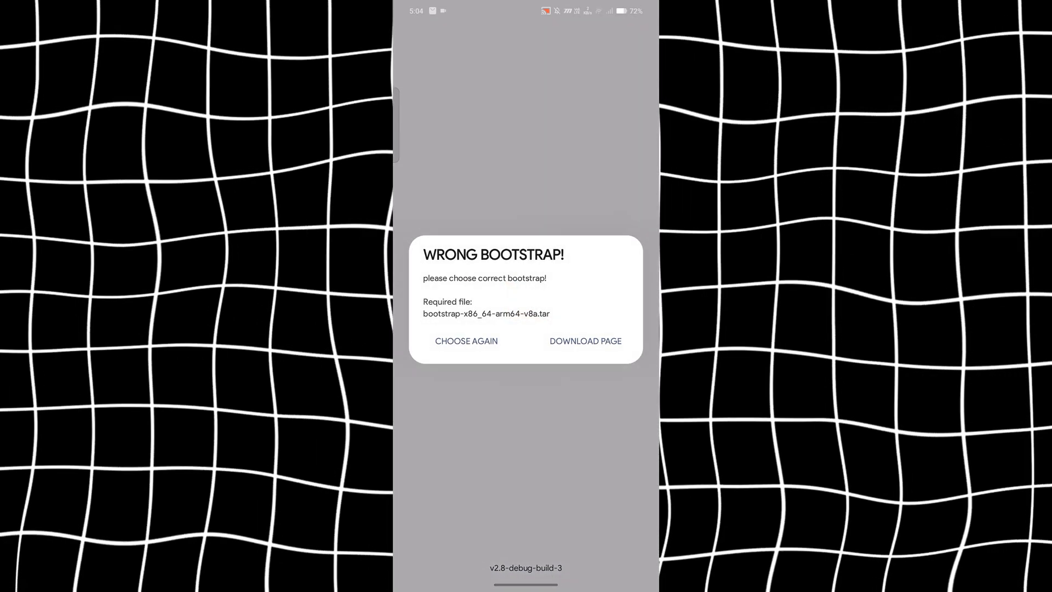
left_click(465, 340)
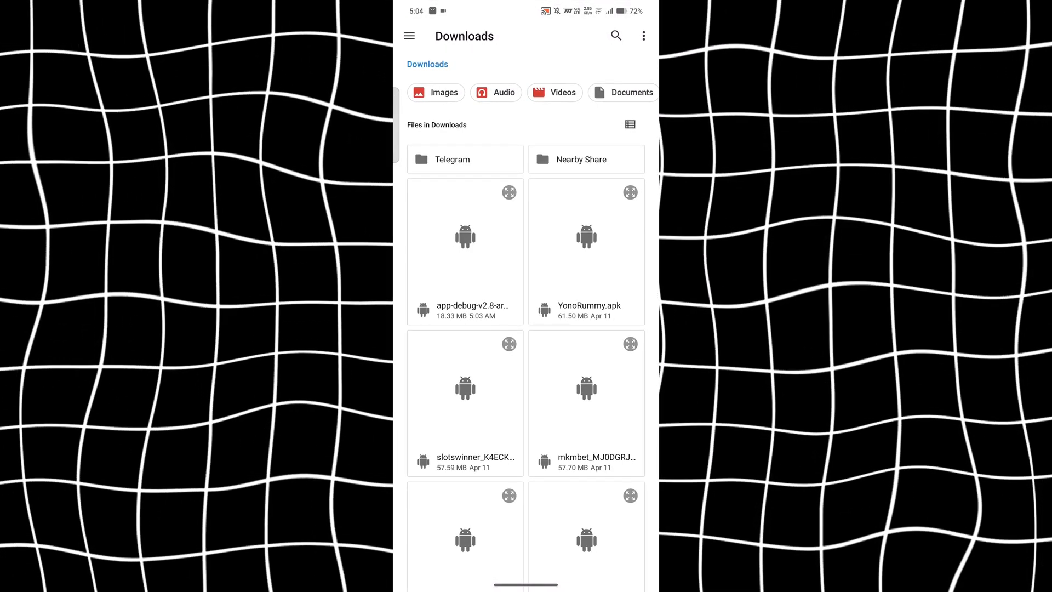
type("boo")
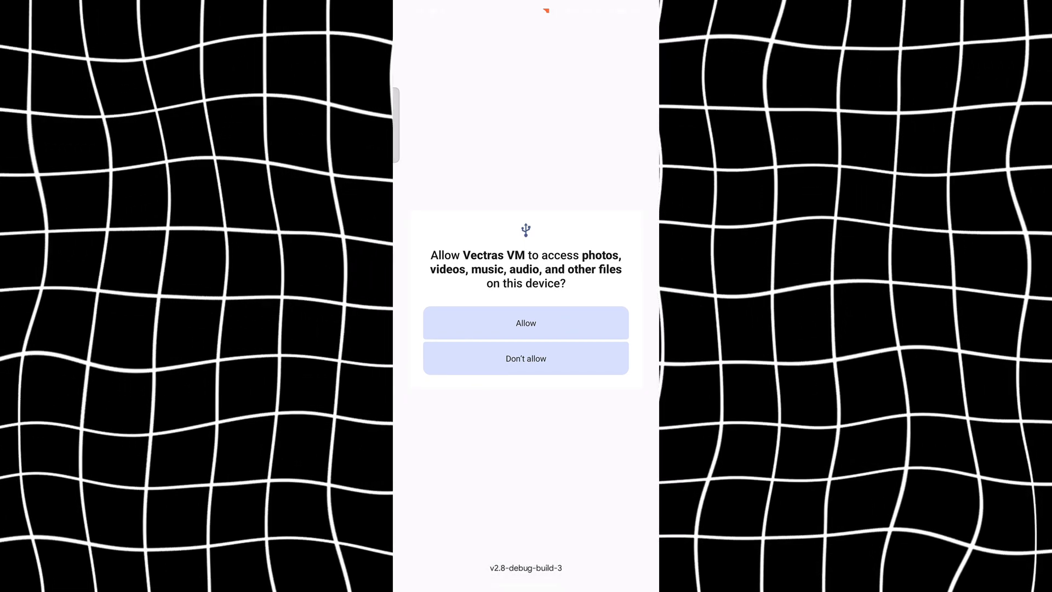
Allow file access, dismiss the Telegram invitation, and bring up the app's side menu.
left_click(525, 322)
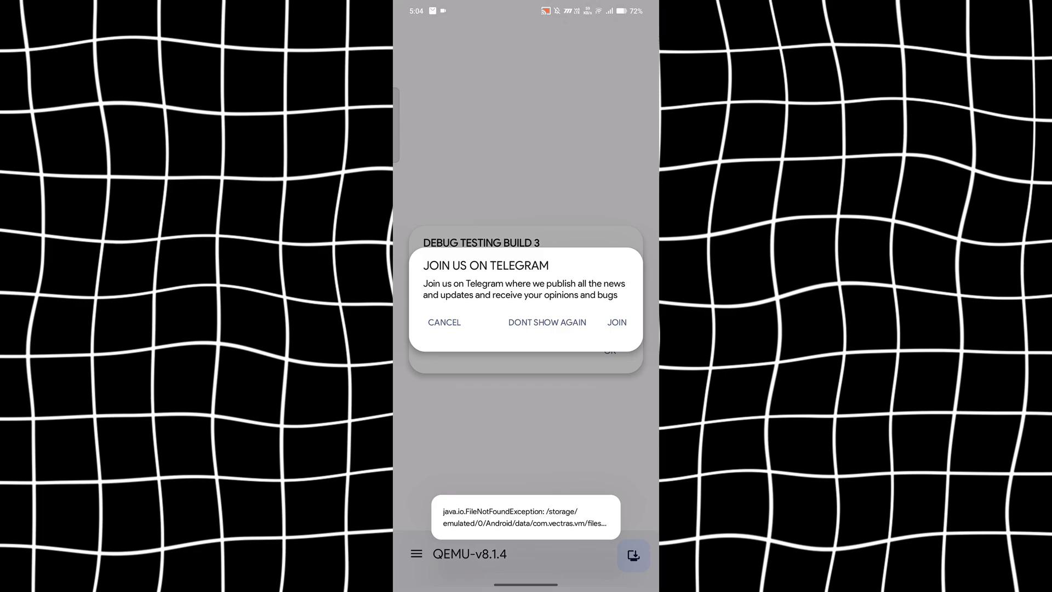
left_click(444, 322)
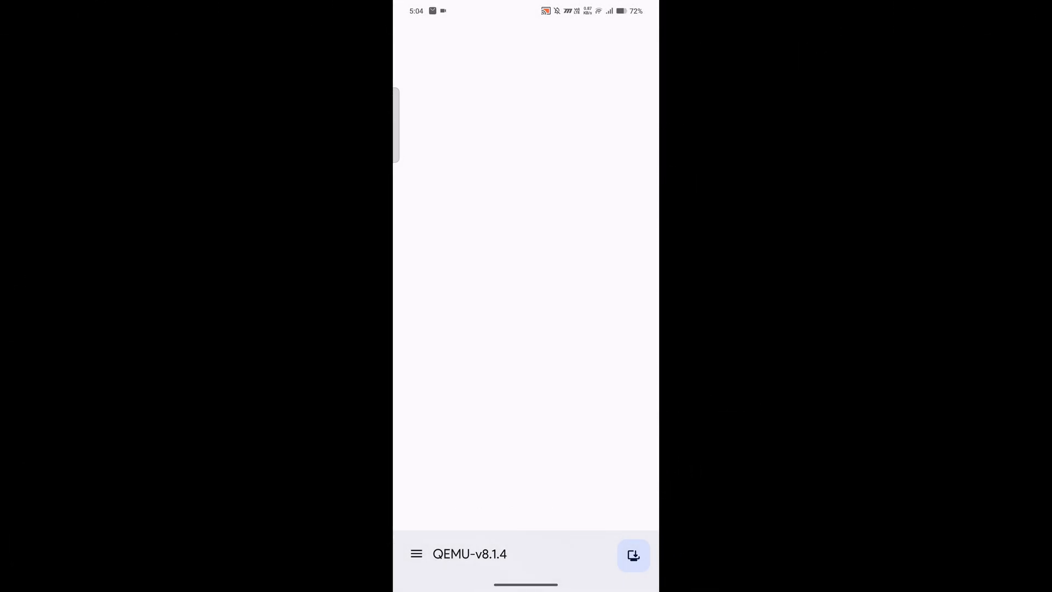
left_click(416, 554)
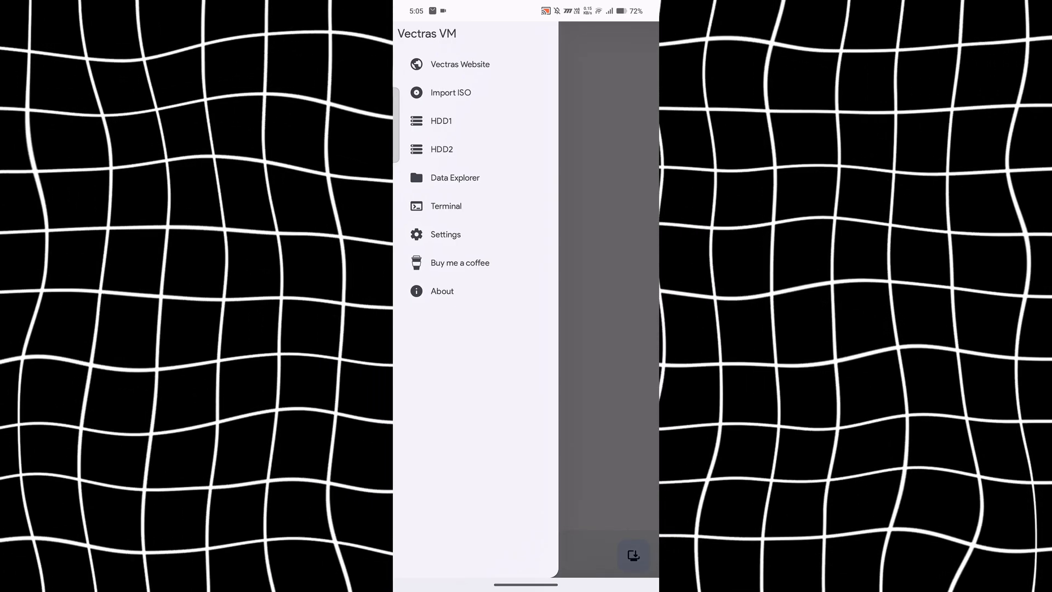
In Settings > QEMU, set the emulated machine's memory to 4096 MB.
left_click(445, 235)
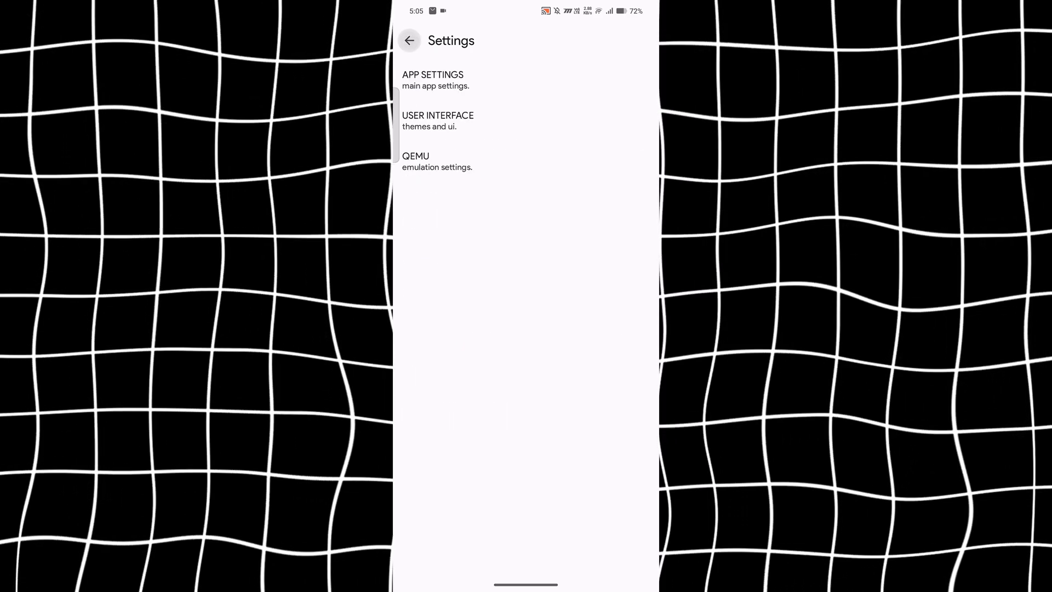
left_click(436, 161)
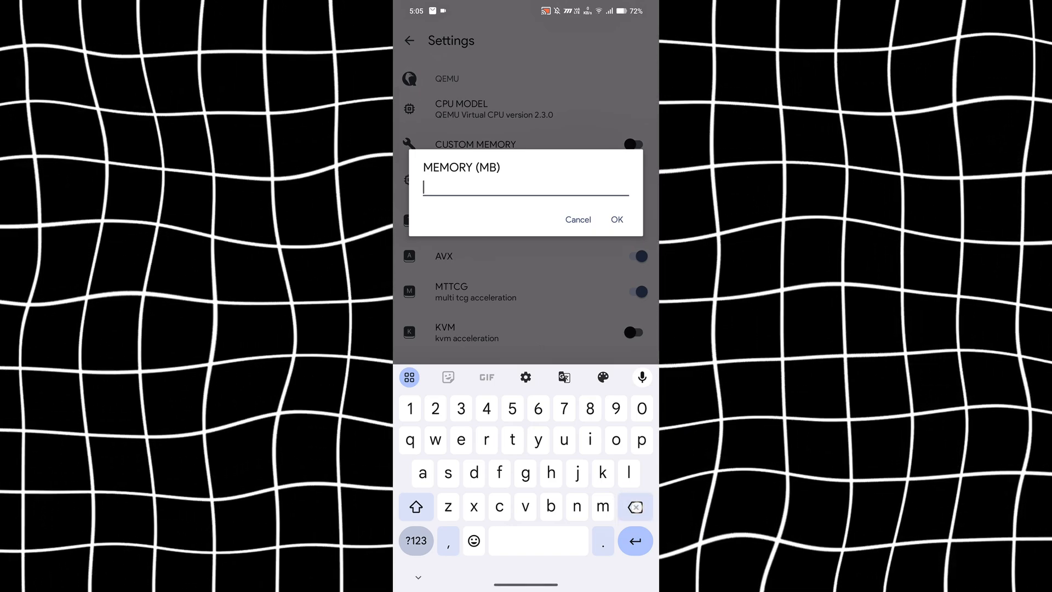
type("40")
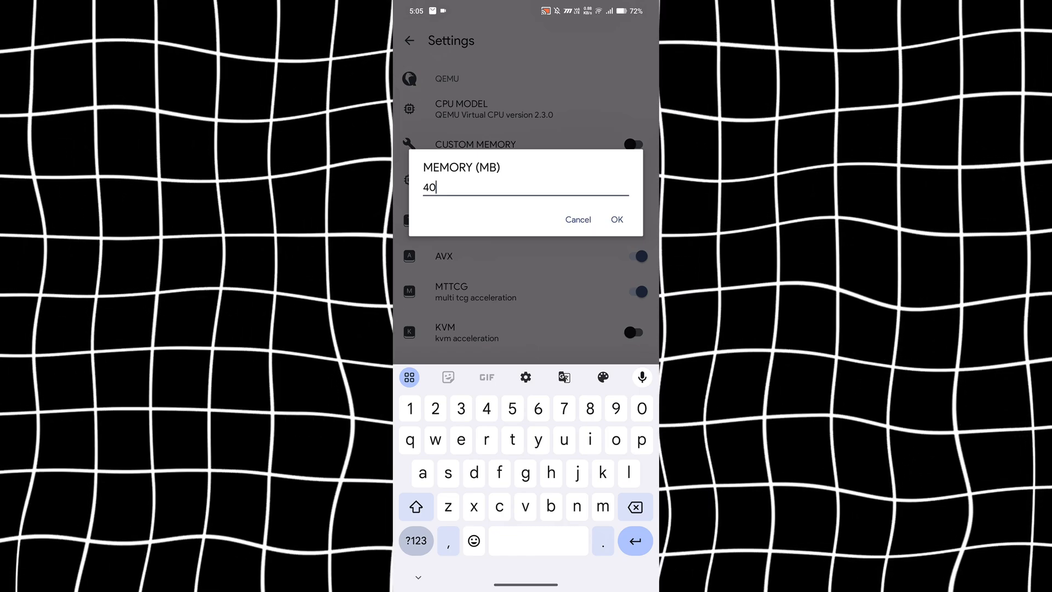
type("2")
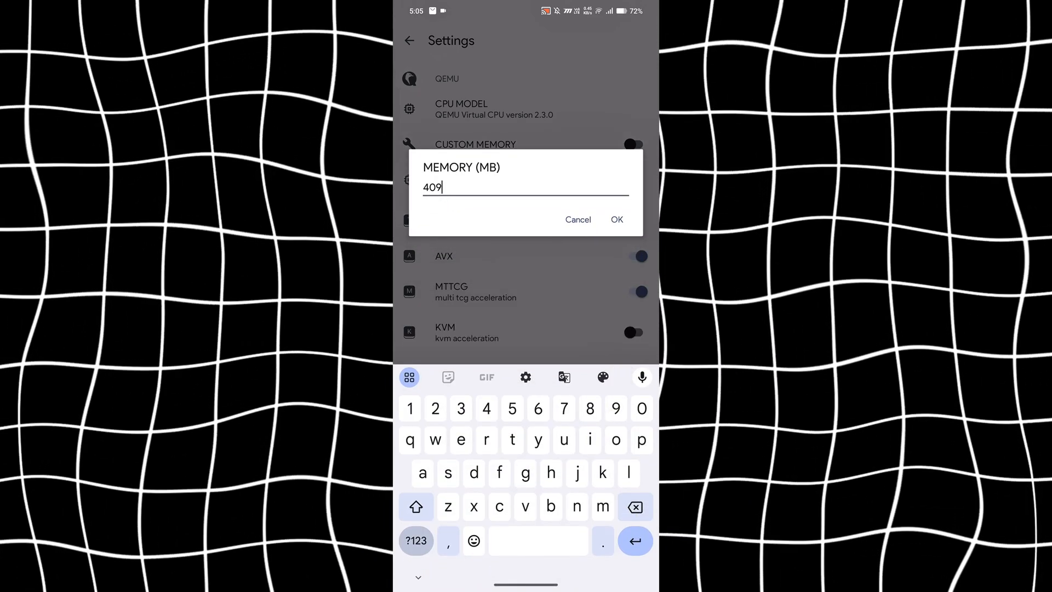
left_click(615, 219)
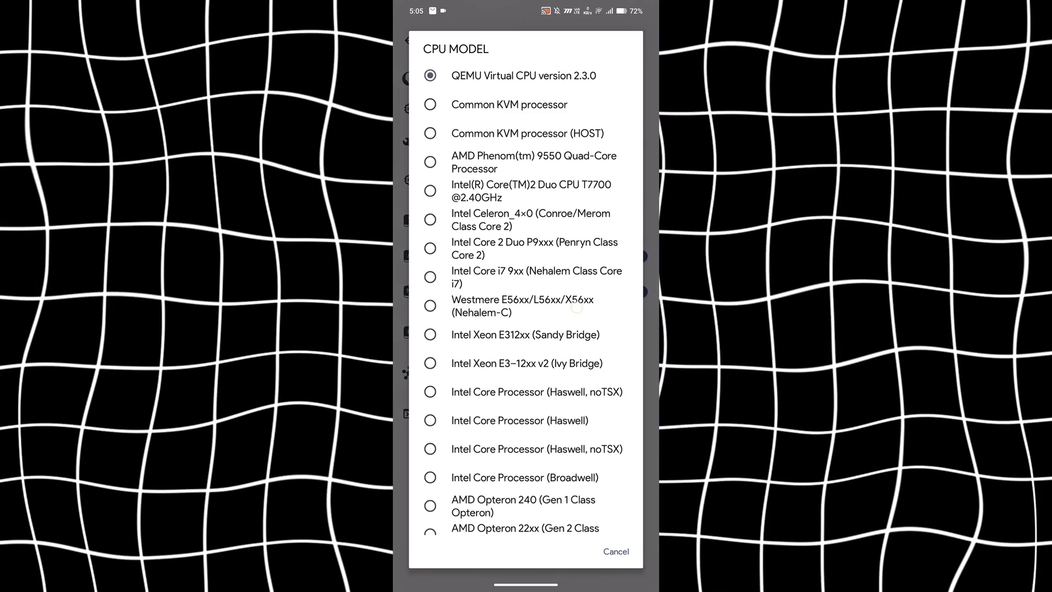
Choose AMD Opteron 23xx (Gen 3 Class Opteron) as CPU model with 6 cores, then leave settings.
scroll("down", 3)
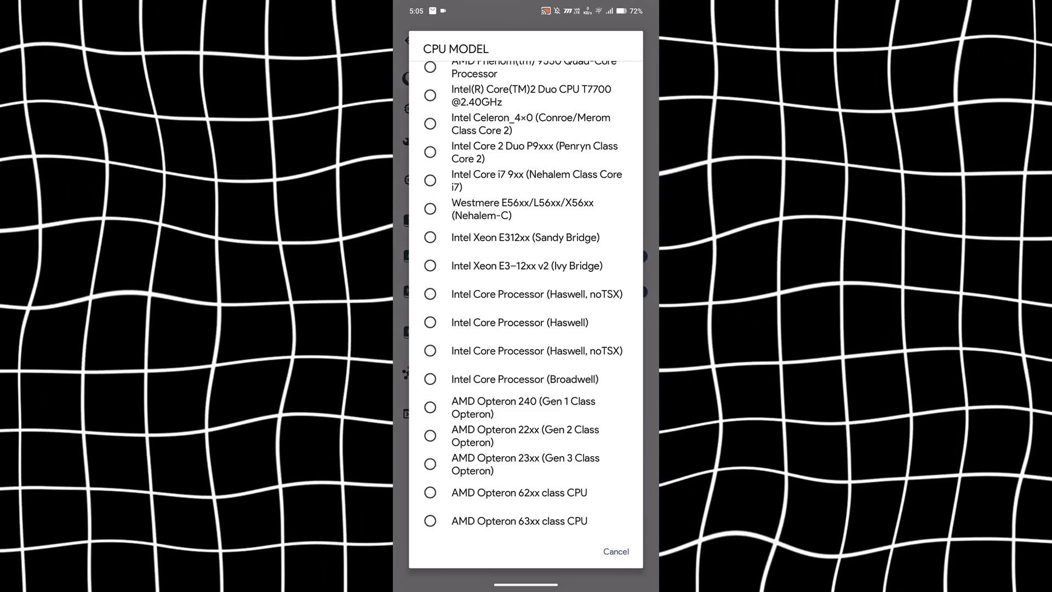
scroll("up", 3)
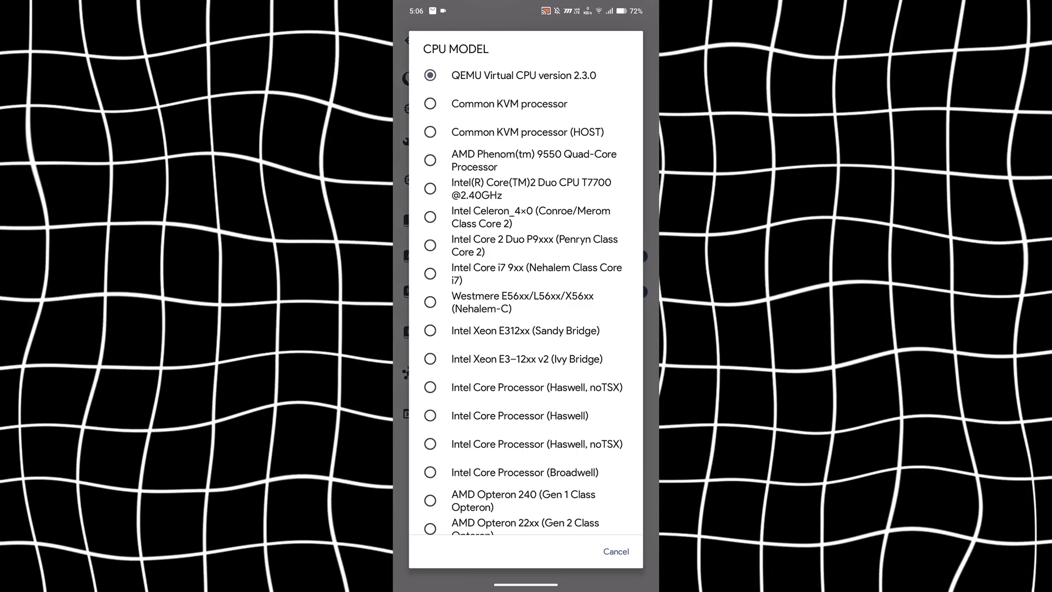
scroll("down", 3)
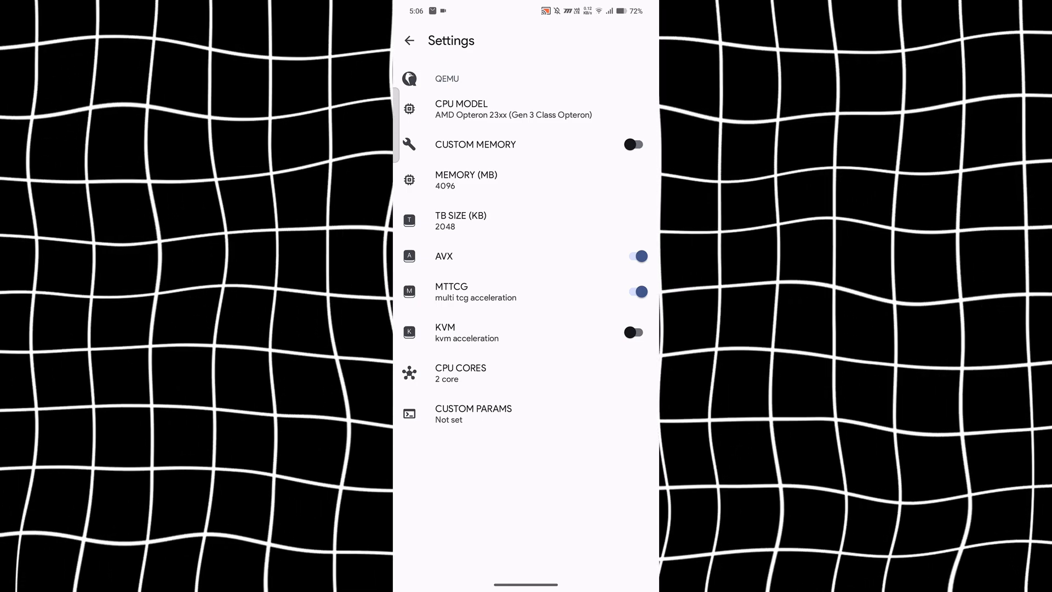
left_click(460, 372)
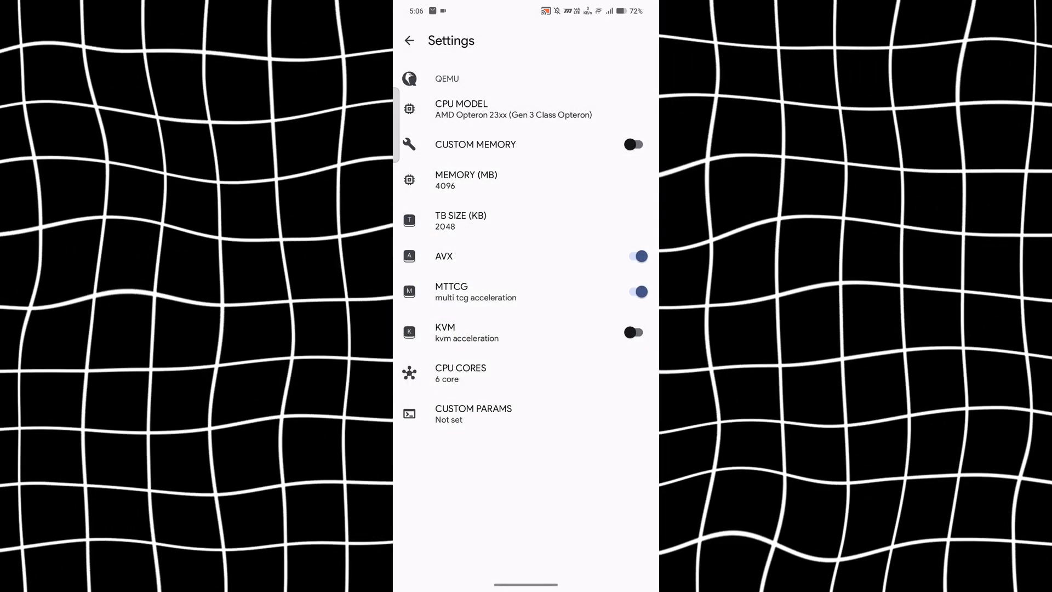
left_click(409, 41)
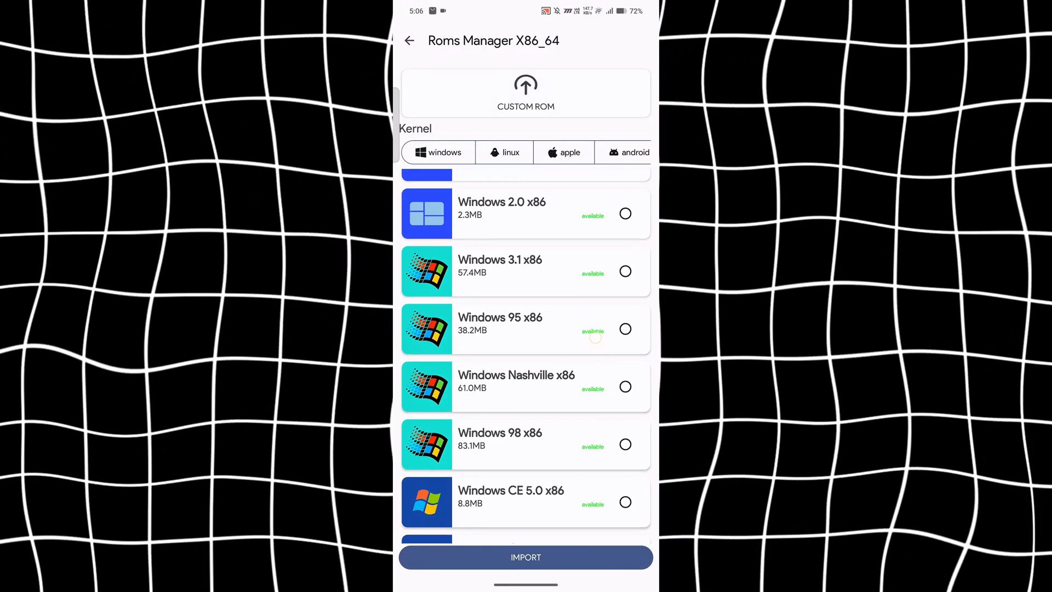
In Roms Manager select Windows 11 x64 and go to download its t11x64.vbi file.
scroll("down", 3)
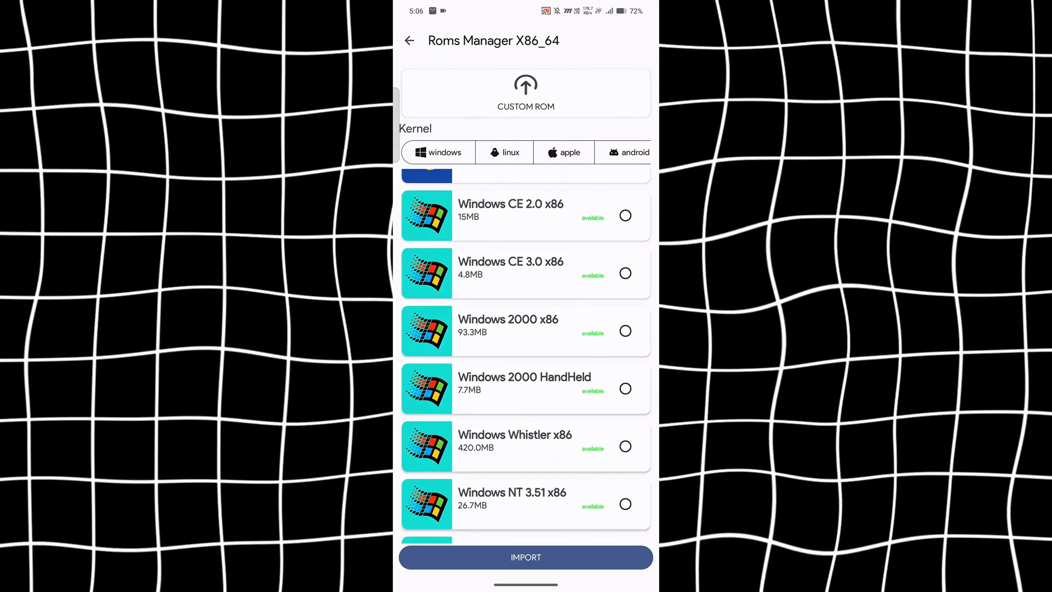
scroll("down", 3)
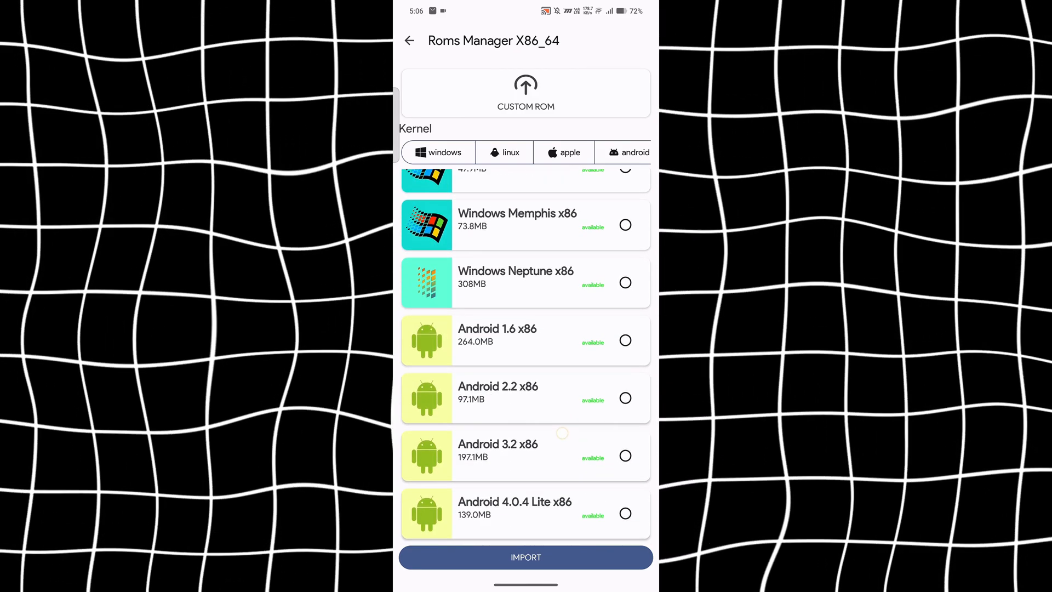
scroll("up", 3)
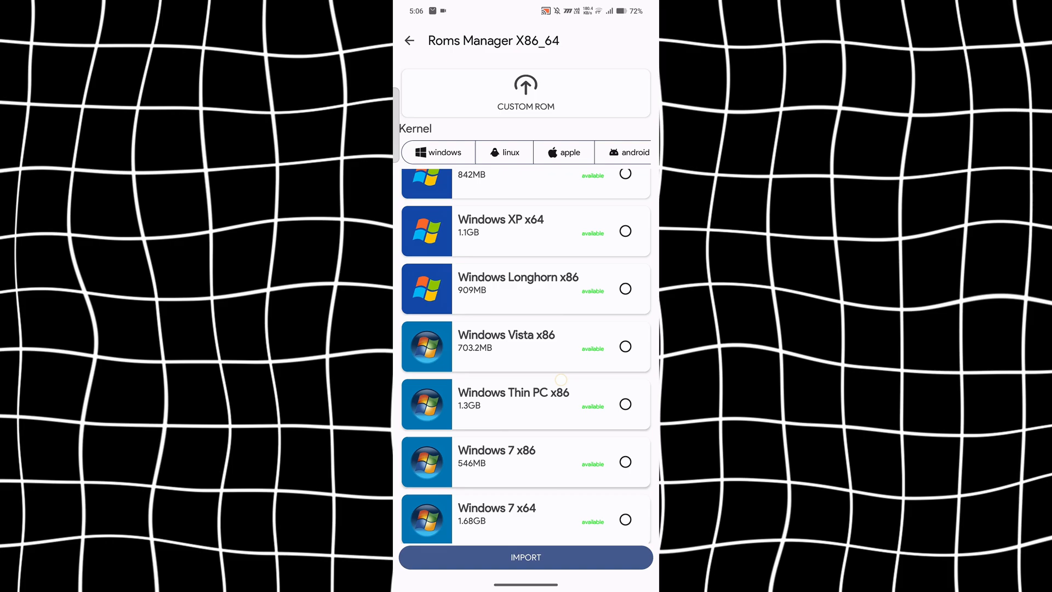
scroll("down", 3)
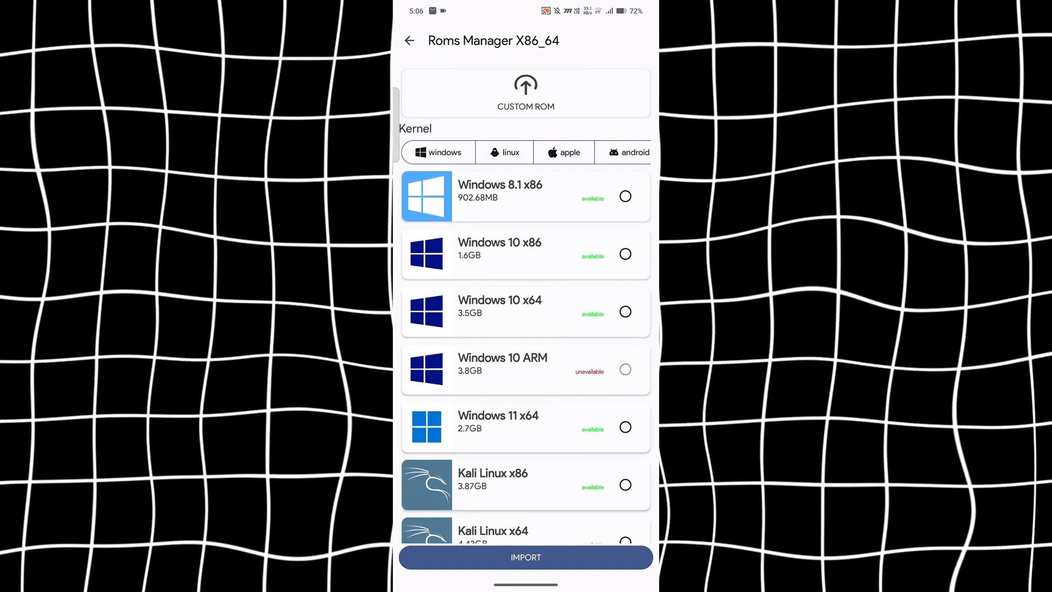
scroll("up", 3)
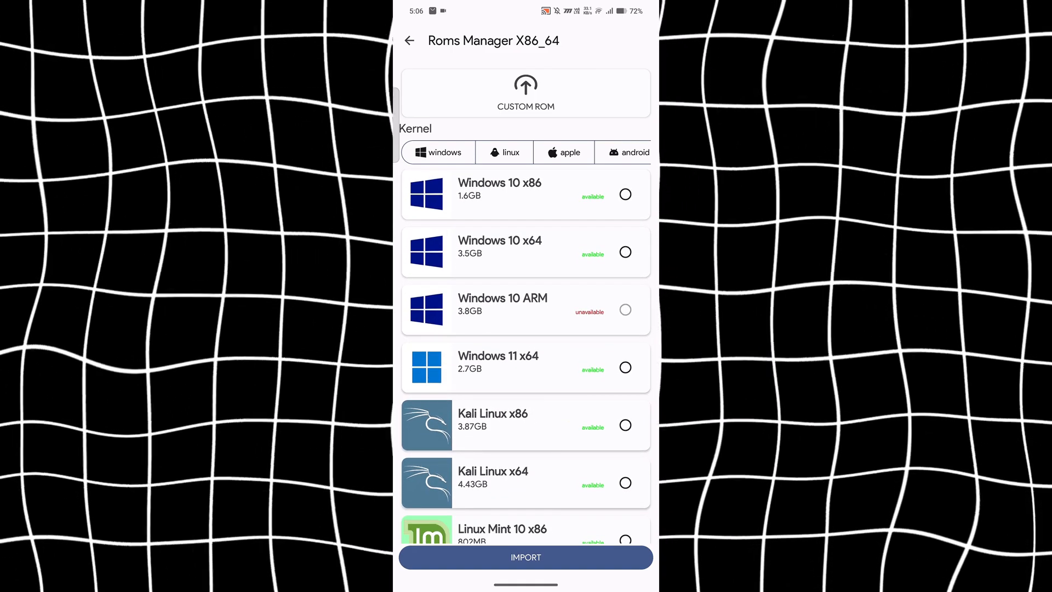
scroll("up", 3)
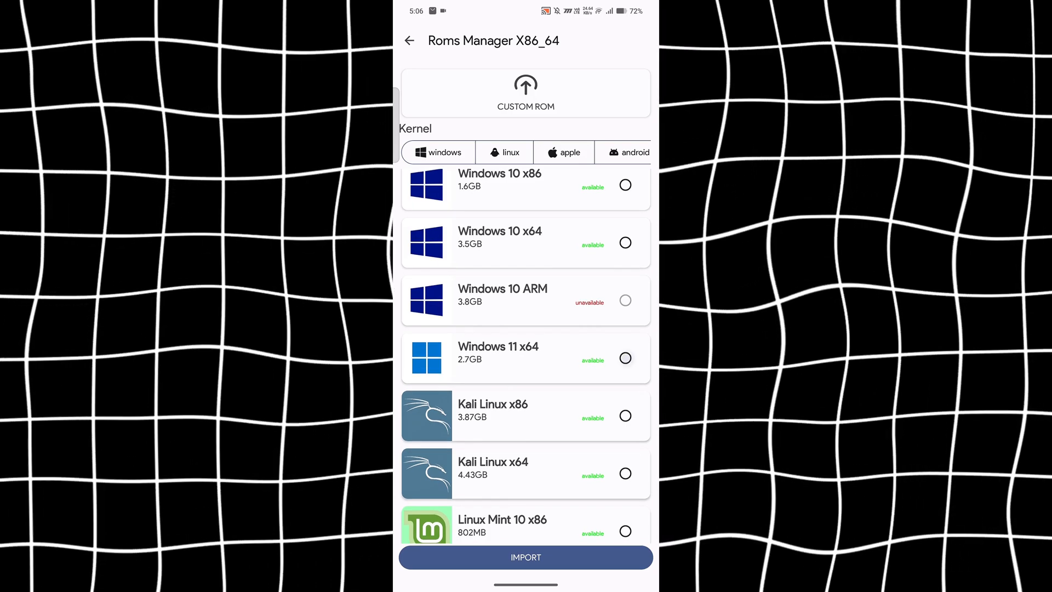
left_click(625, 358)
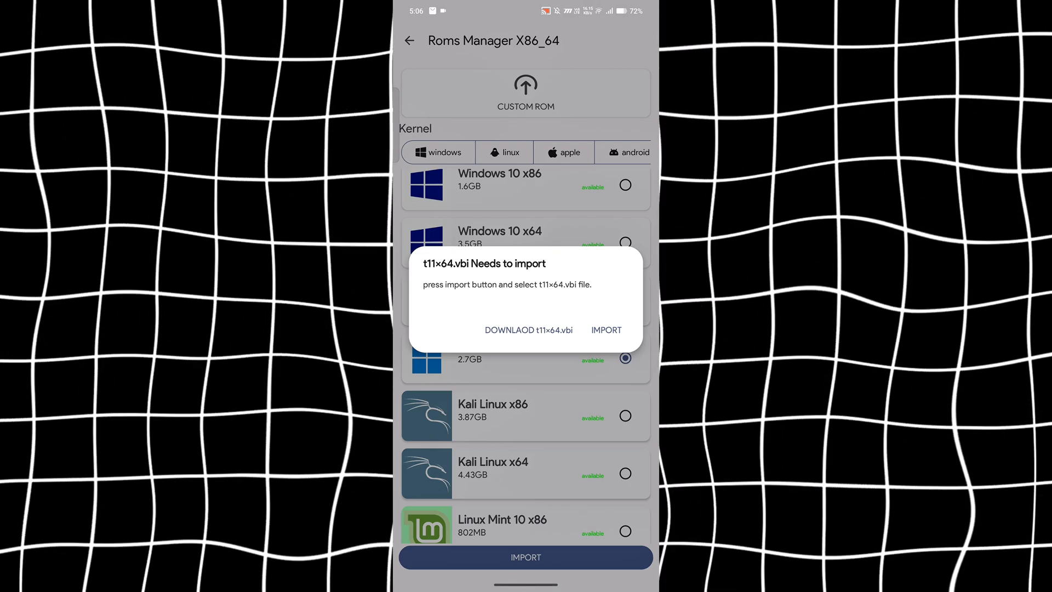
left_click(528, 330)
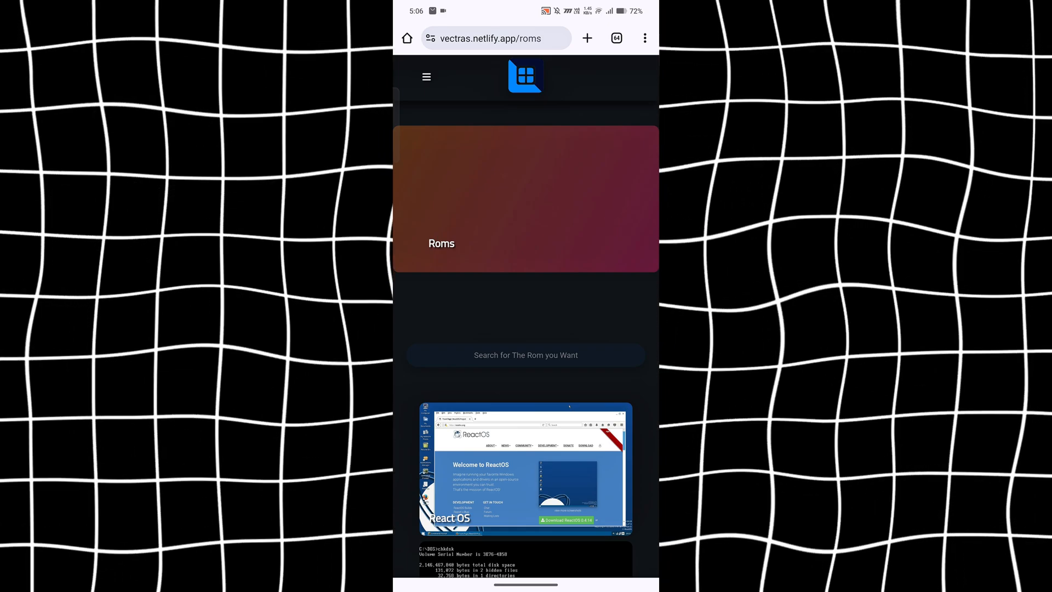
Locate the Windows 11 entry on the Vectras ROMs page and switch back to Vectras VM.
scroll("down", 3)
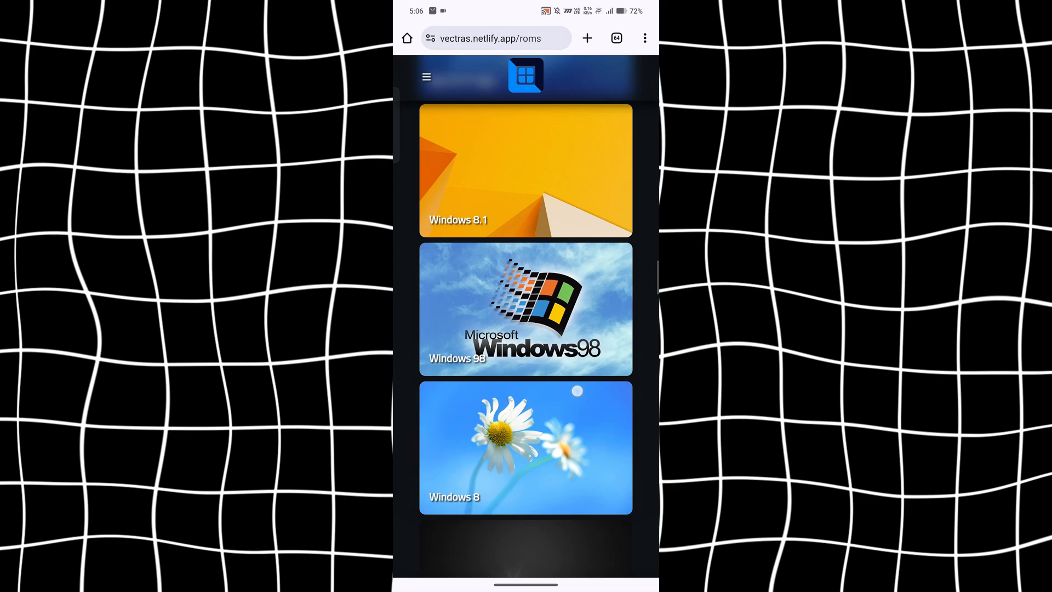
scroll("down", 3)
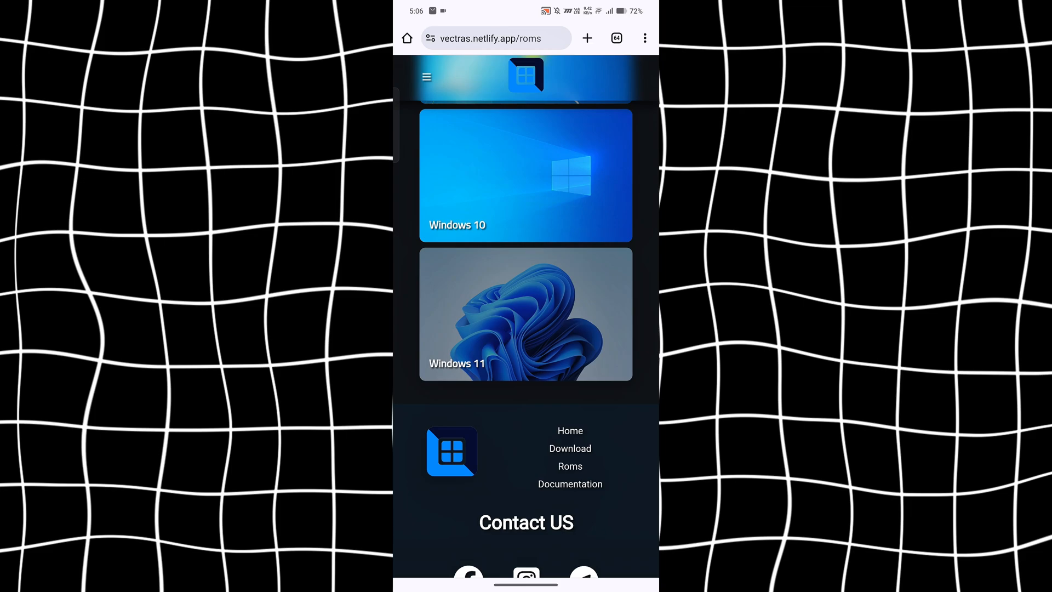
left_click(525, 174)
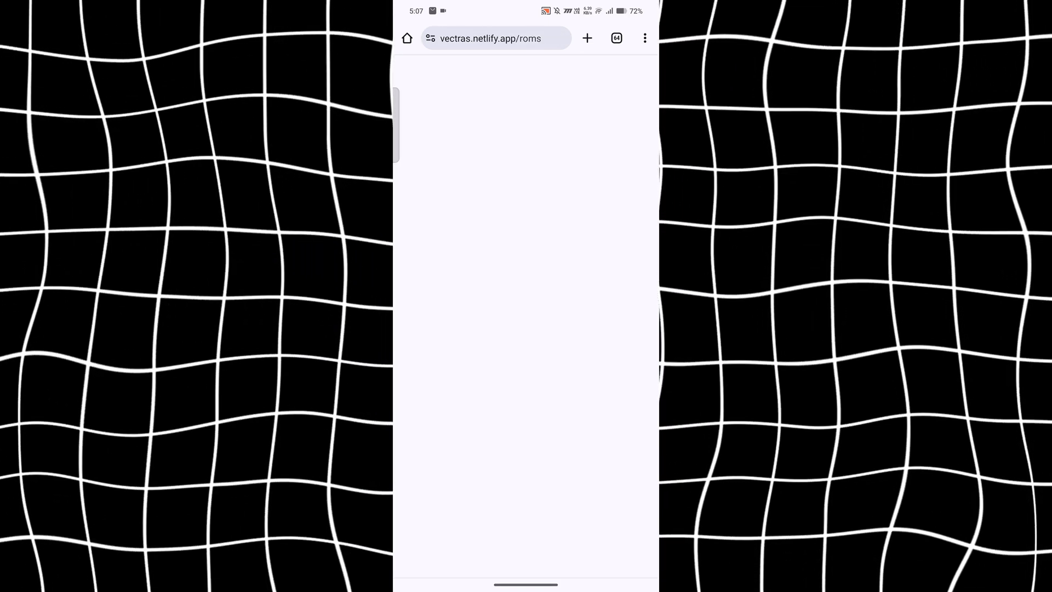
left_click(643, 38)
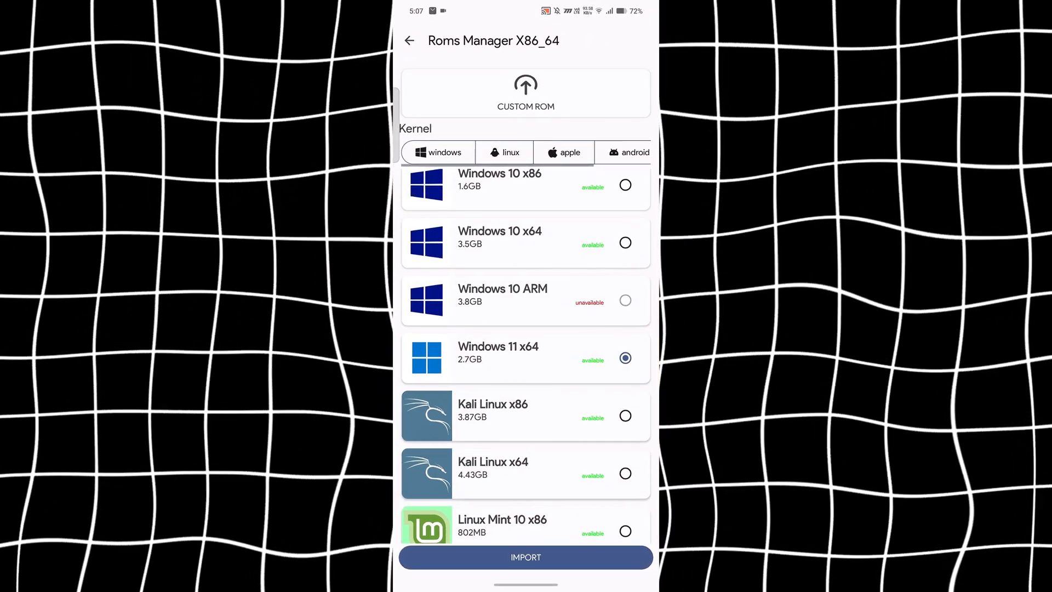
Import the 2.93 GB t11x64.vbi from Downloads, found by searching 't11'.
left_click(525, 557)
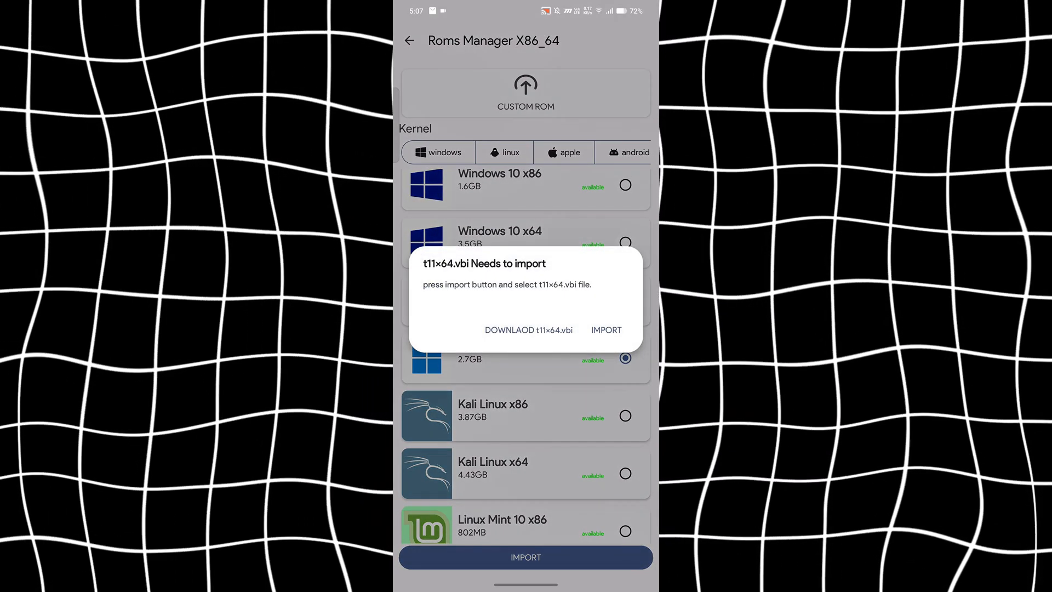
left_click(605, 330)
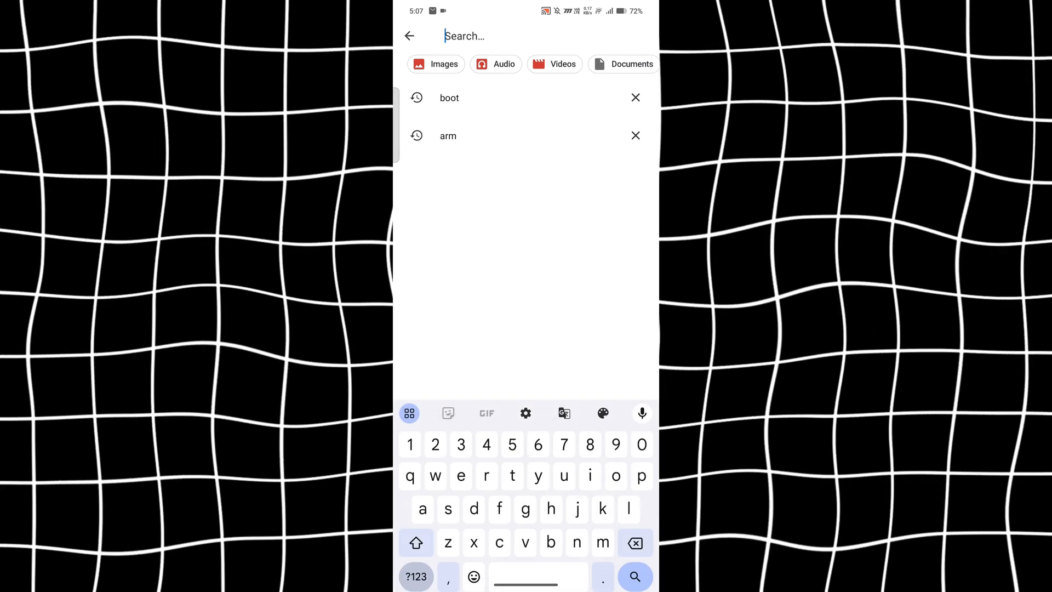
type("t11")
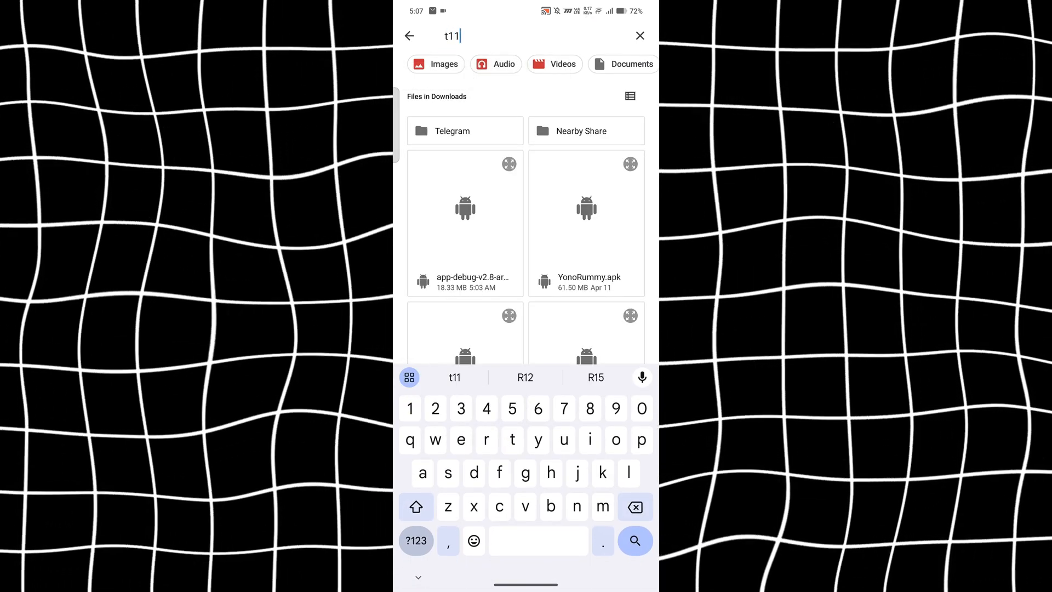
left_click(634, 540)
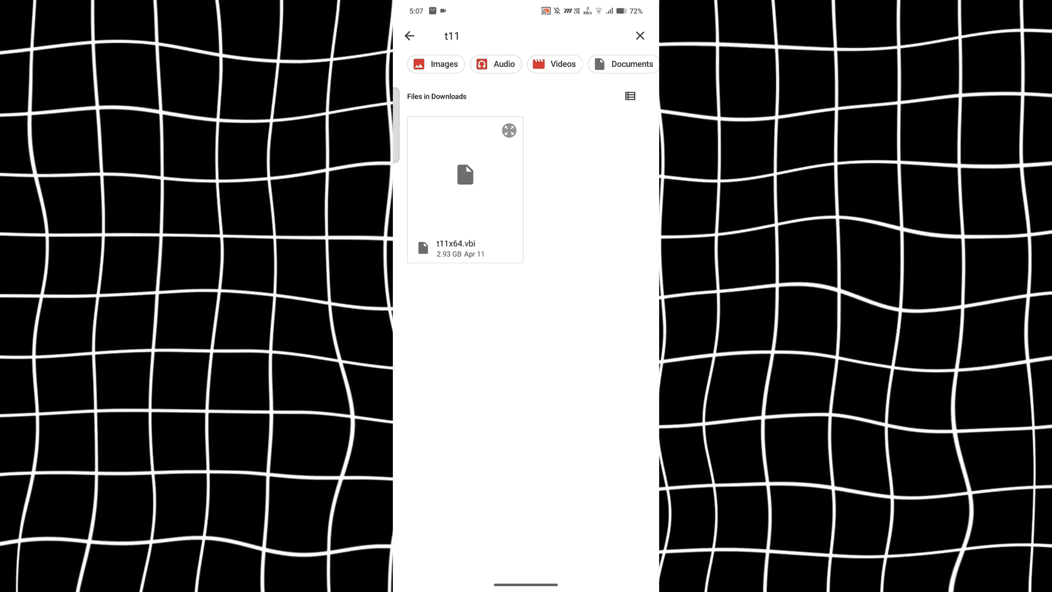
left_click(465, 181)
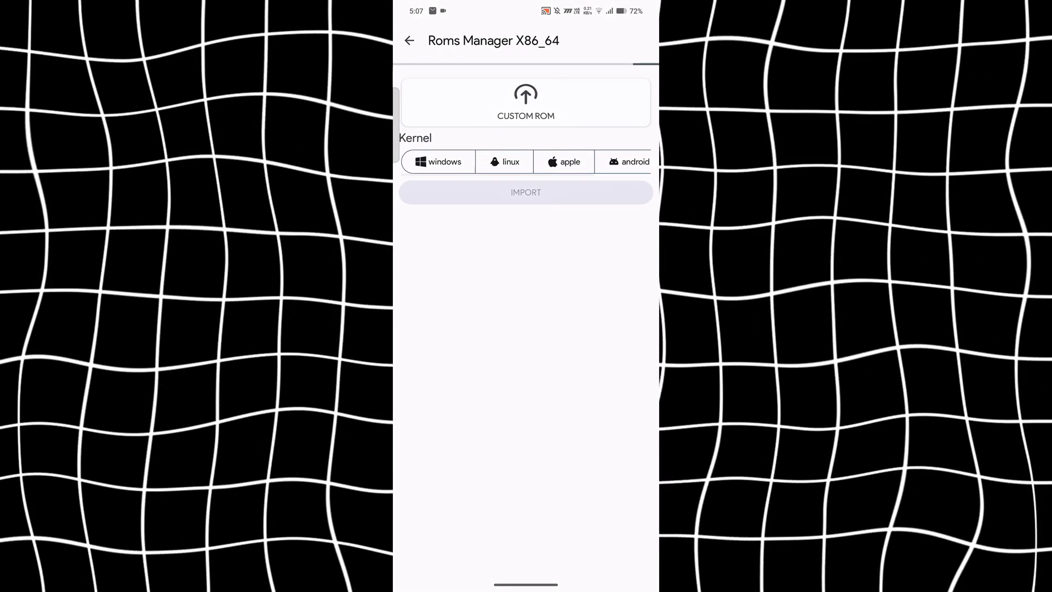